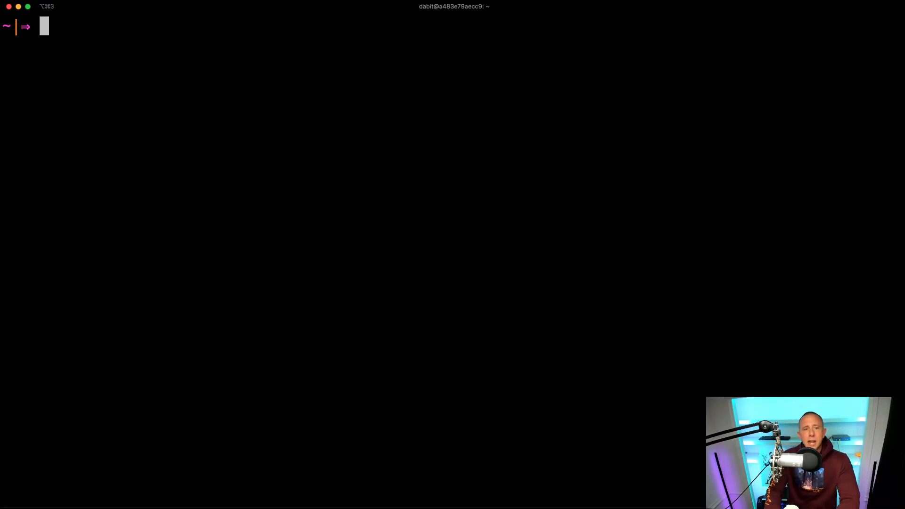
Step: Create the amplify-fastify folder and change into it
type("mkdir amp")
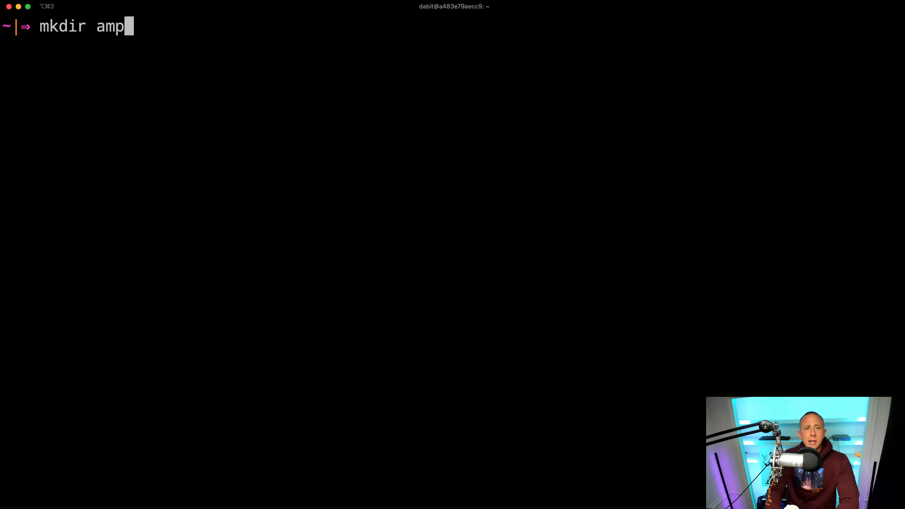
type("lify-fastify")
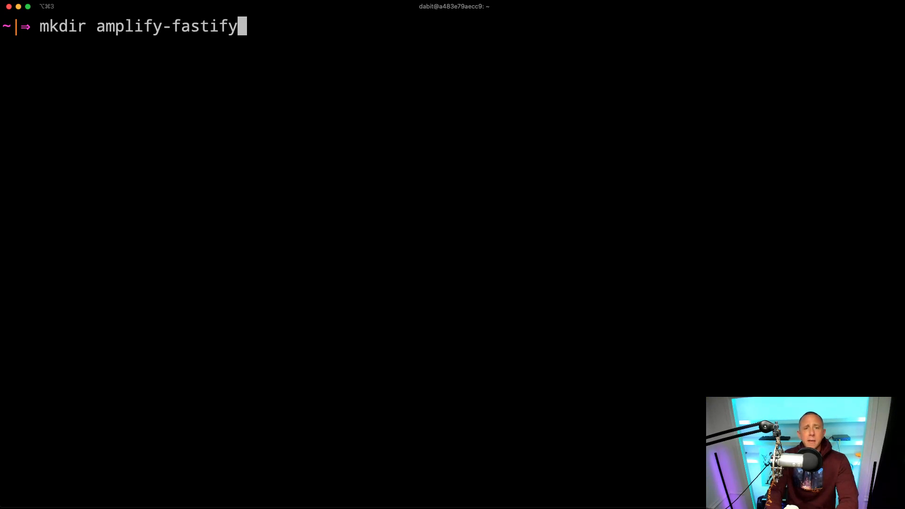
type("cd amplify-fastify/")
type("amplify init")
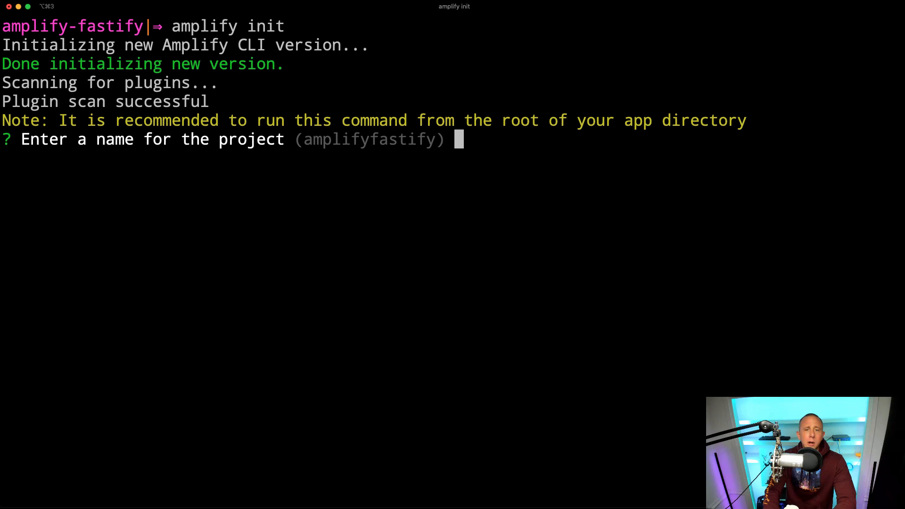
Step: Initialize Amplify with the default project name, Visual Studio Code editor and default AWS profile
key("enter")
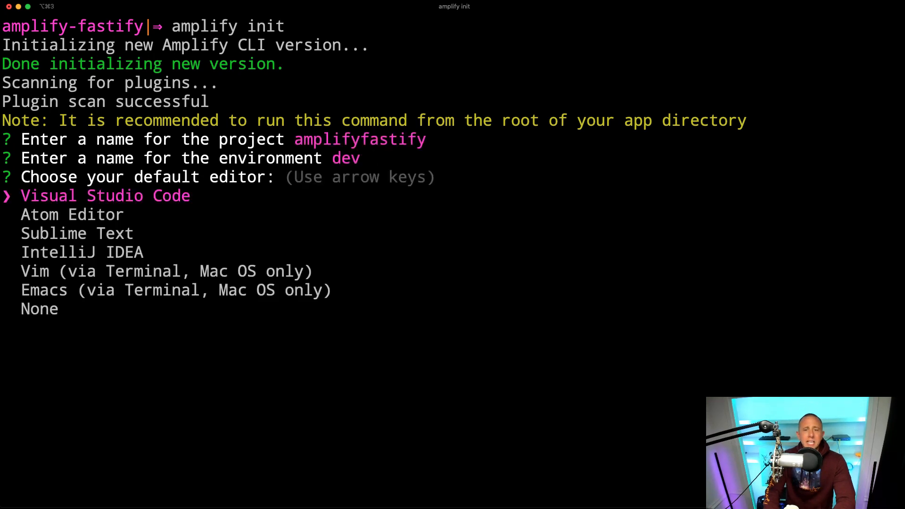
key("enter")
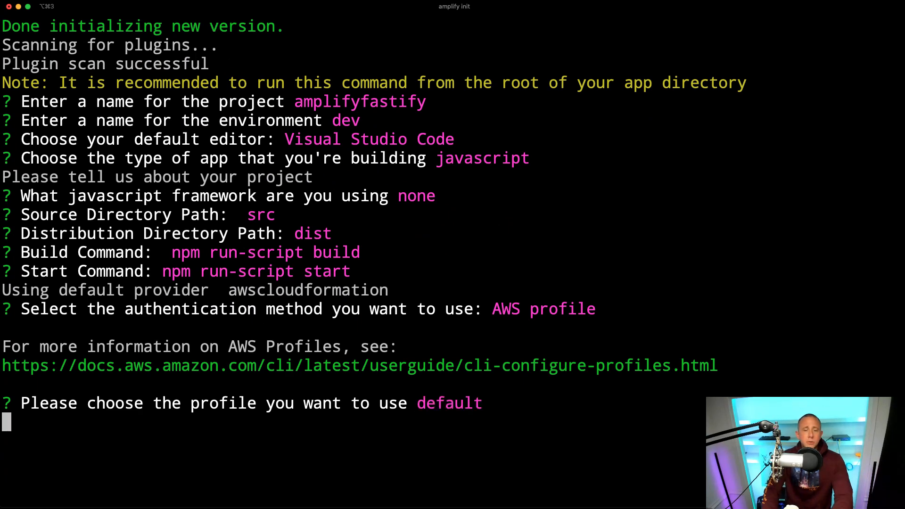
key("Enter")
type("amplify add a")
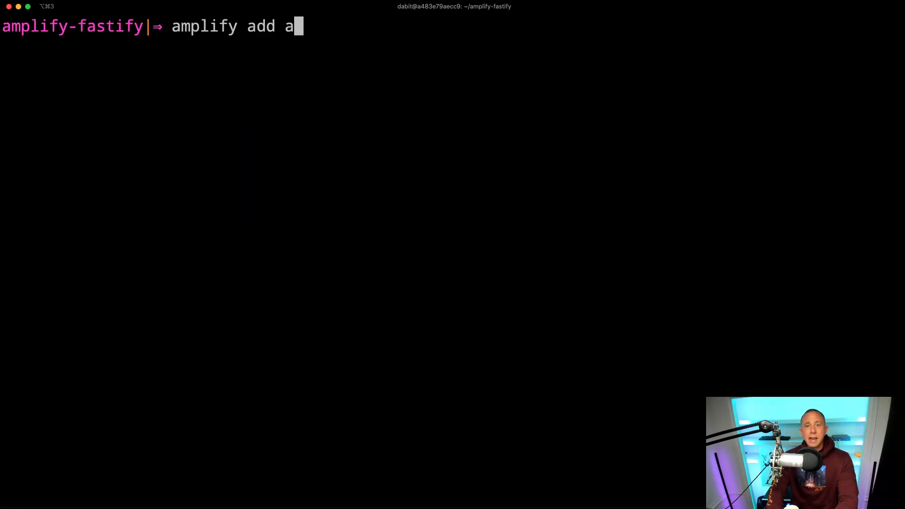
Step: Start a REST API named fastifylambdapi with the /hello path
key("Enter")
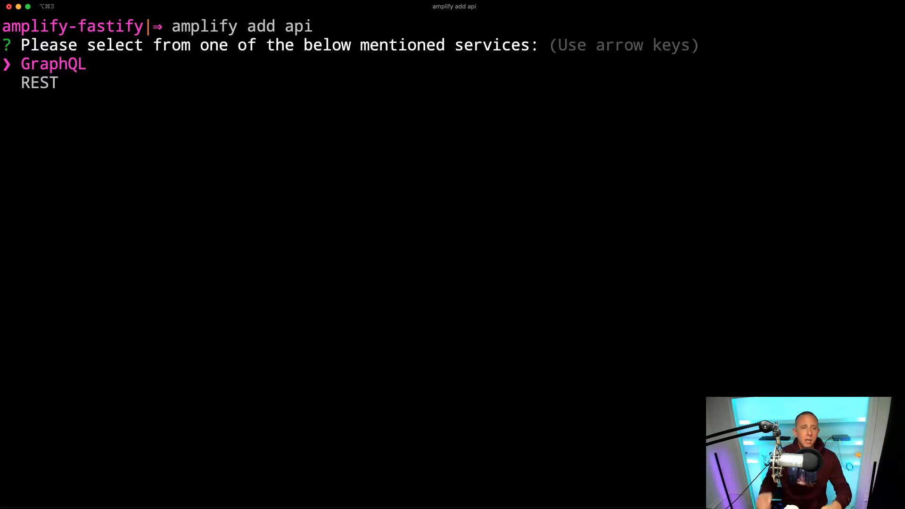
key("down")
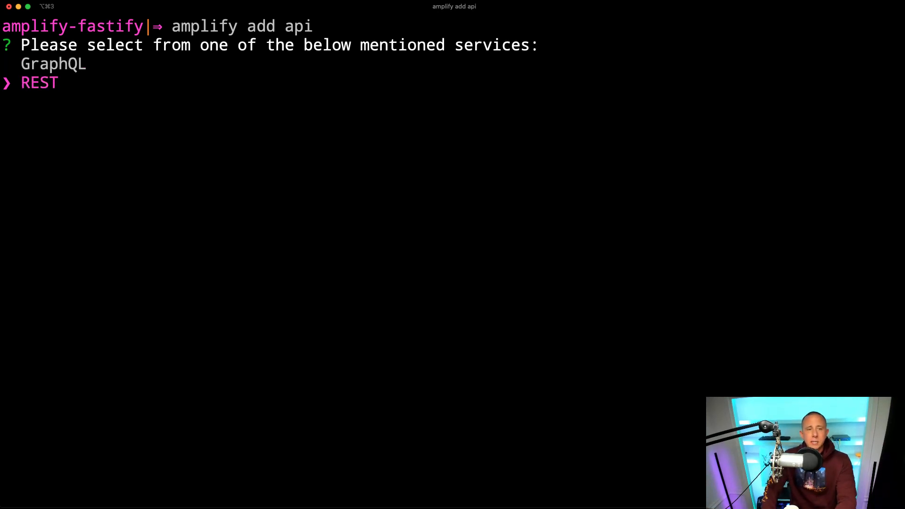
type("fa")
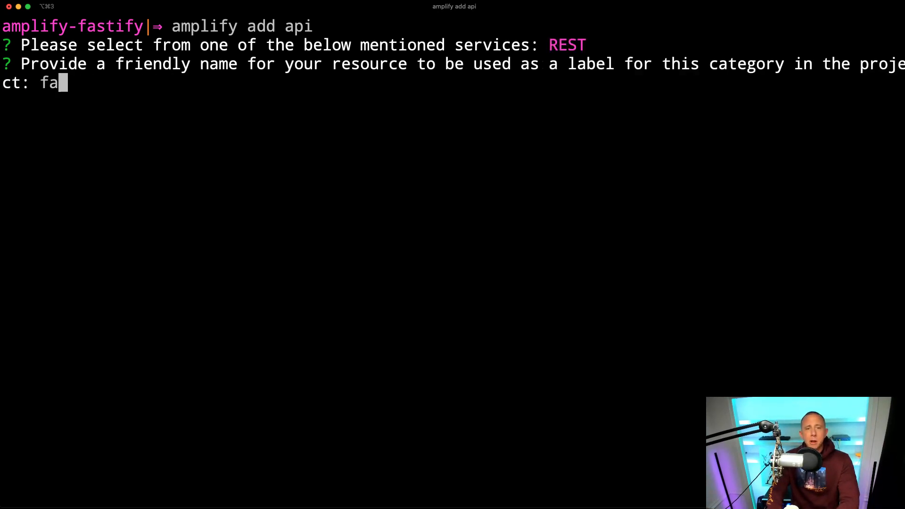
type("stifyal")
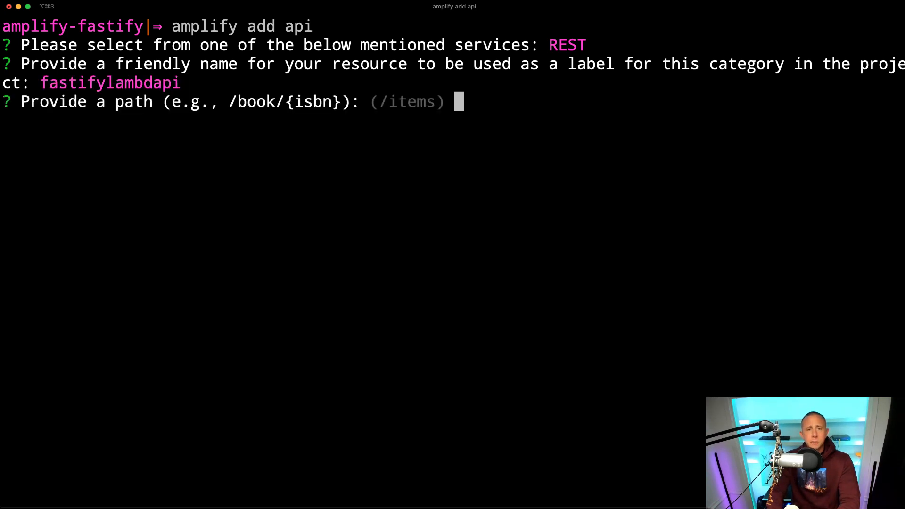
type("/")
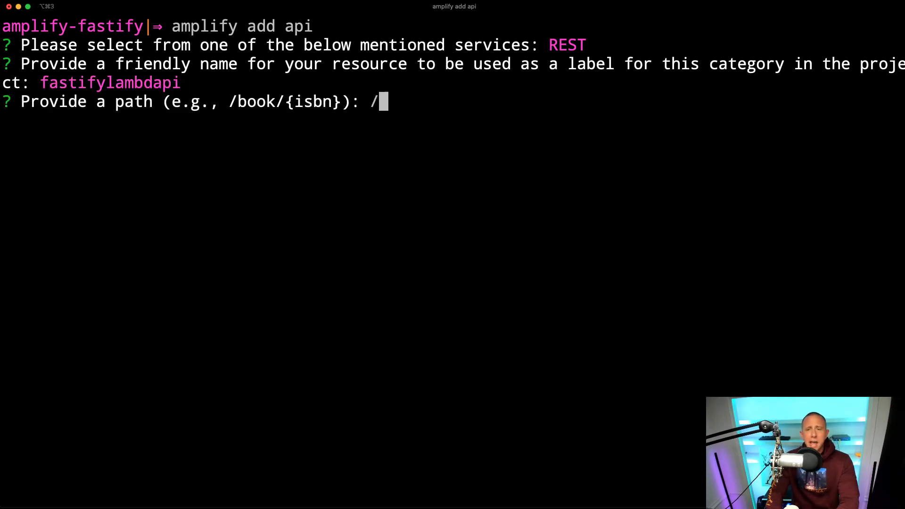
type("hello")
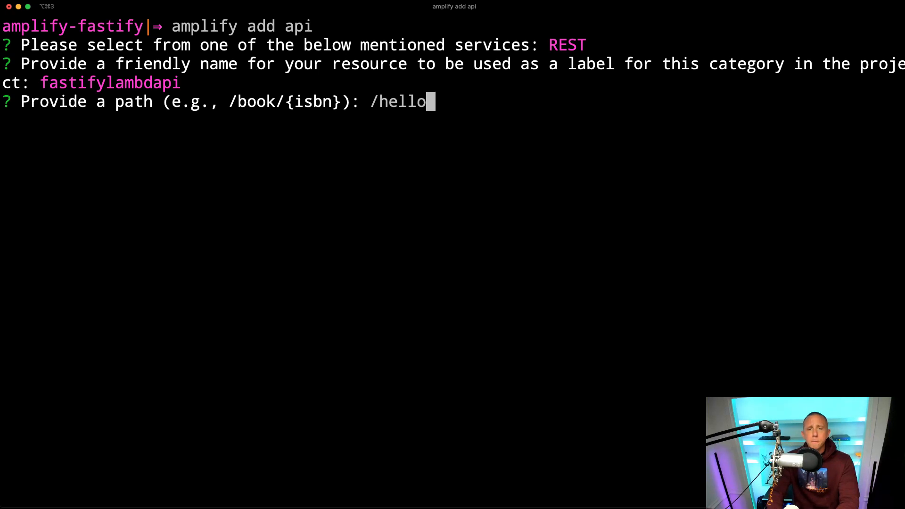
key("Enter")
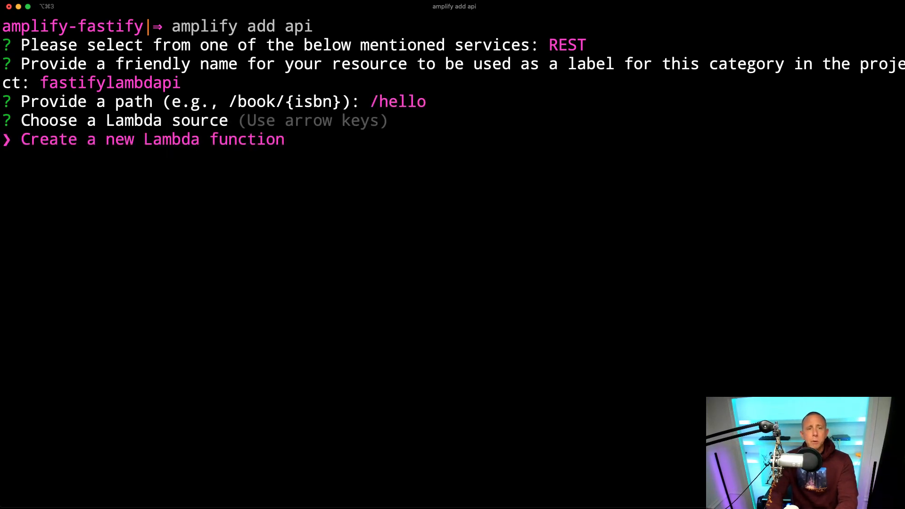
Step: Back /hello with a new NodeJS Hello World Lambda, answering No to restrictions
key("Enter")
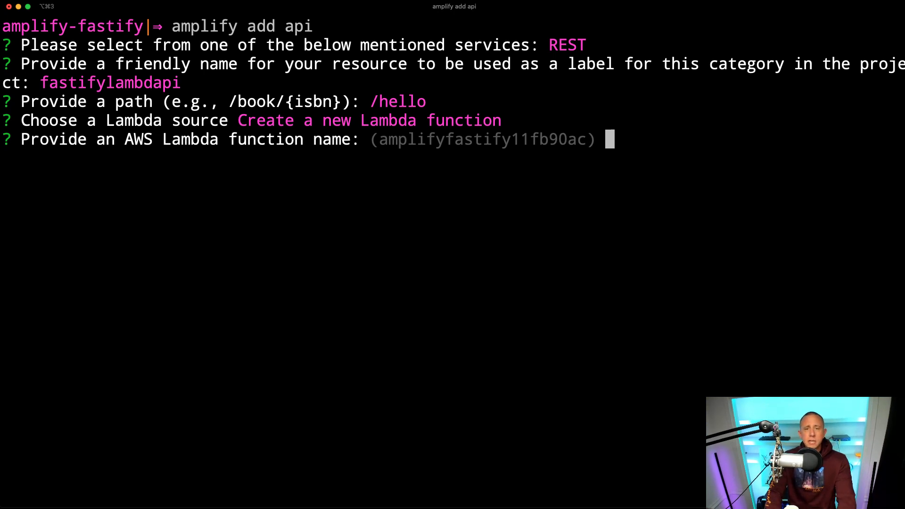
key("Enter")
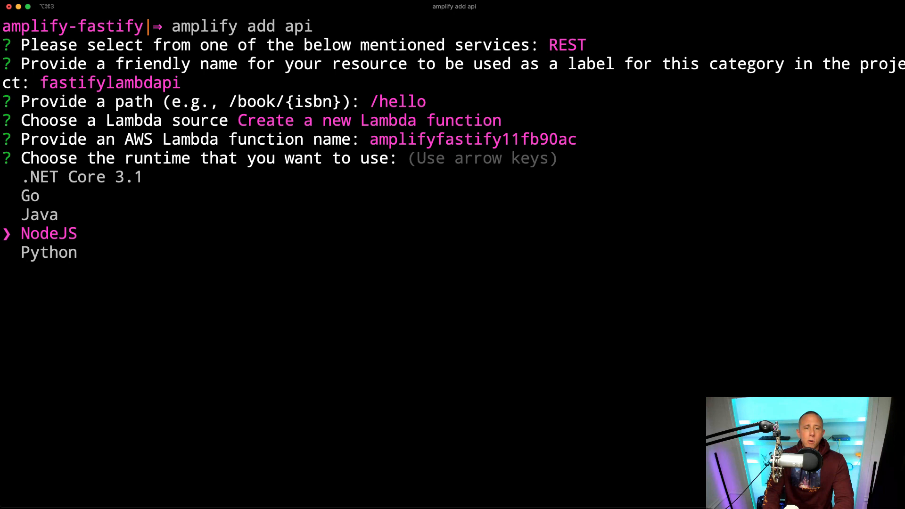
key("Enter")
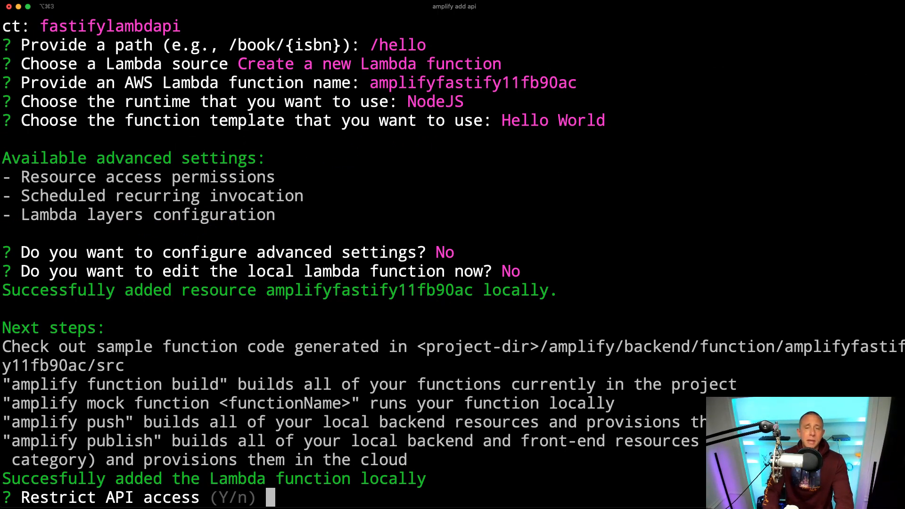
type("No")
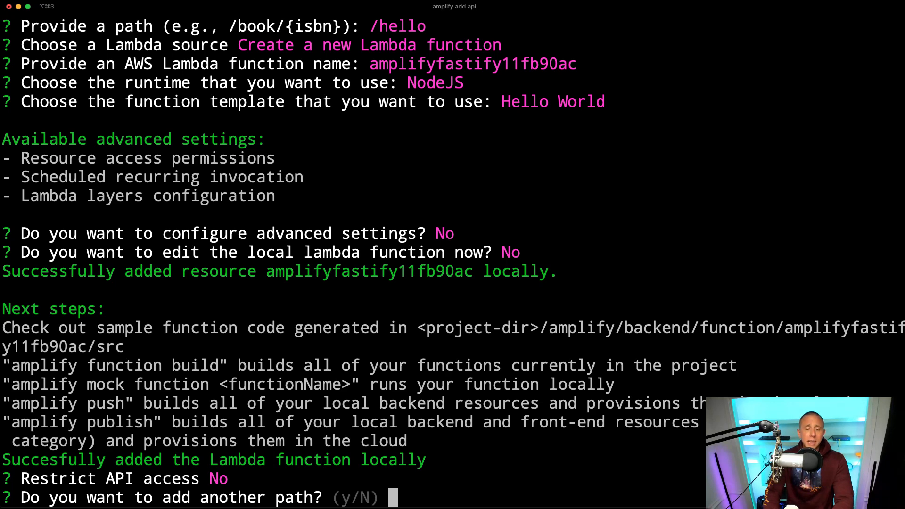
type("N")
type("a")
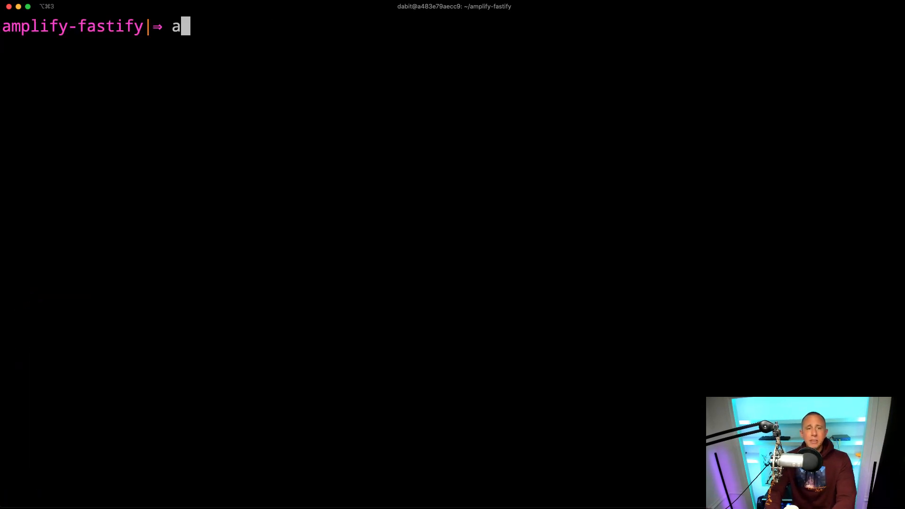
Step: Check amplify status for the pending Lambda and API, then open the project in VS Code
type("mplify stat")
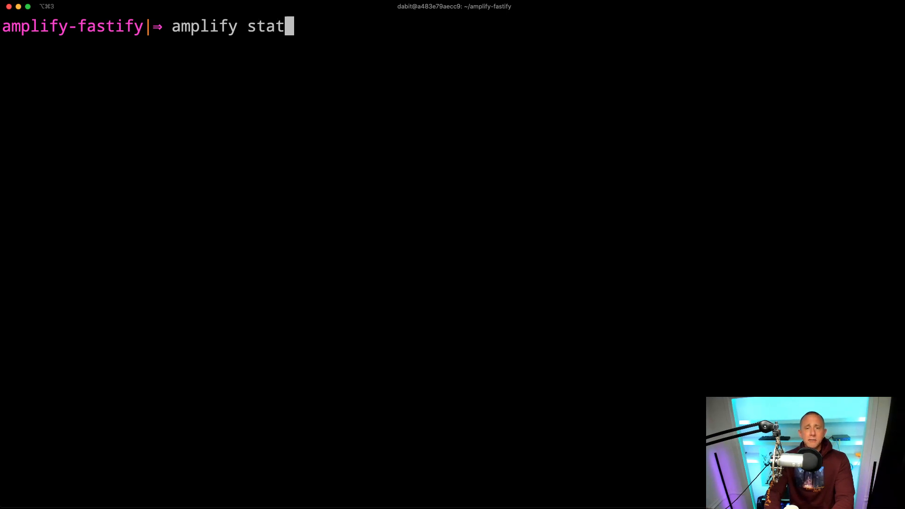
key("Enter")
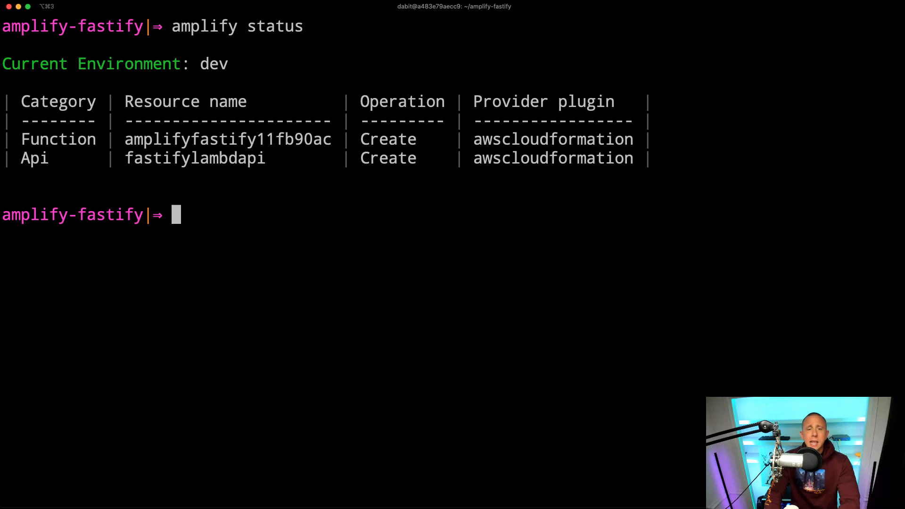
type("code .")
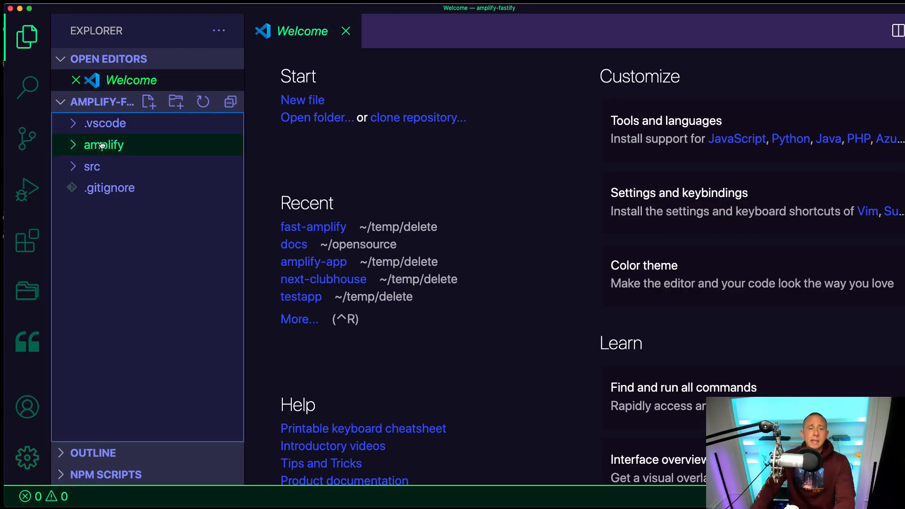
Step: Expand amplify > backend > function > amplifyfastify11fb90ac > src in the Explorer
left_click(103, 145)
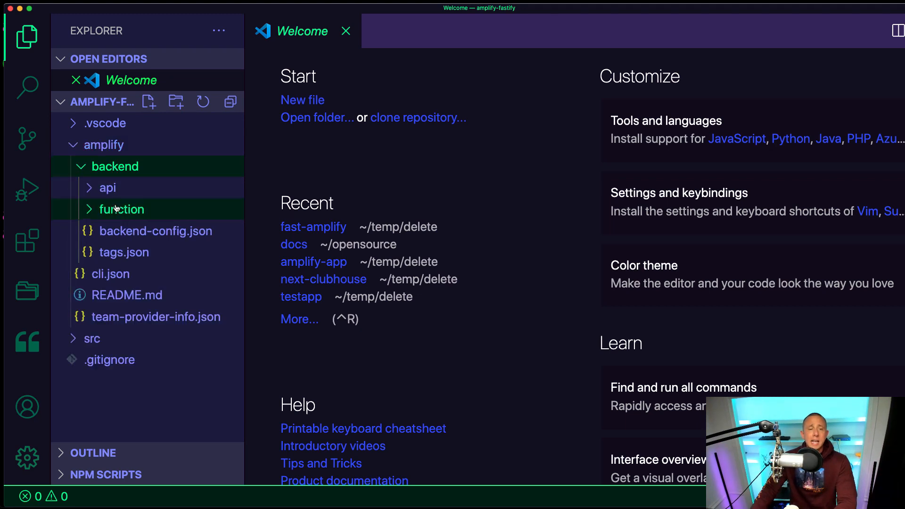
left_click(121, 209)
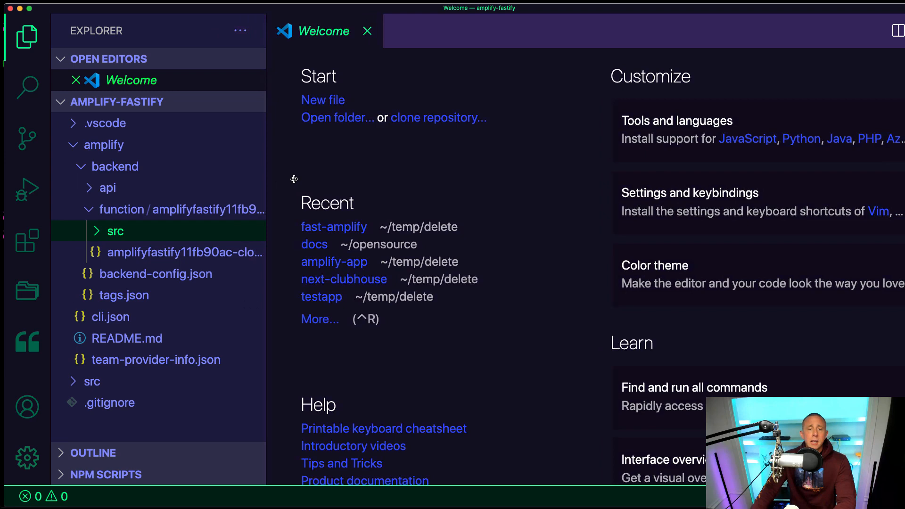
left_click(116, 231)
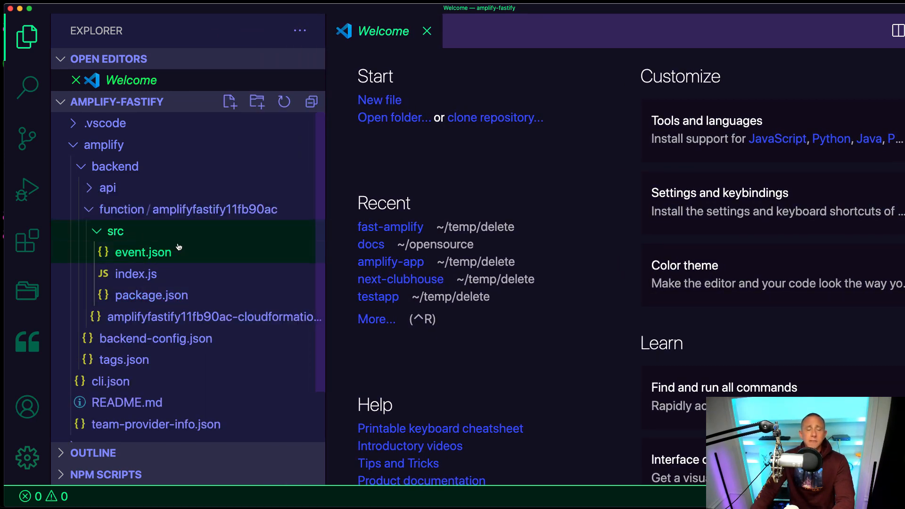
left_click(136, 274)
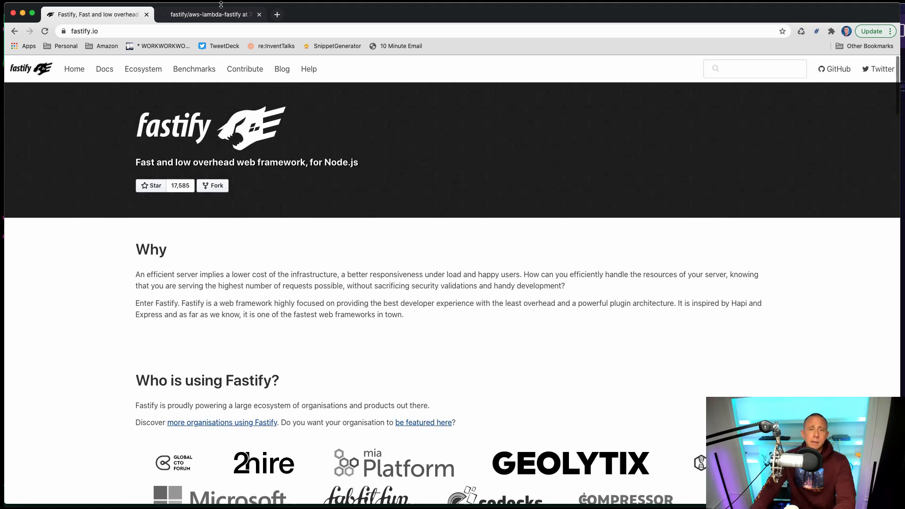
Step: Switch to the fastify/aws-lambda-fastify GitHub repository tab and scroll down
left_click(213, 14)
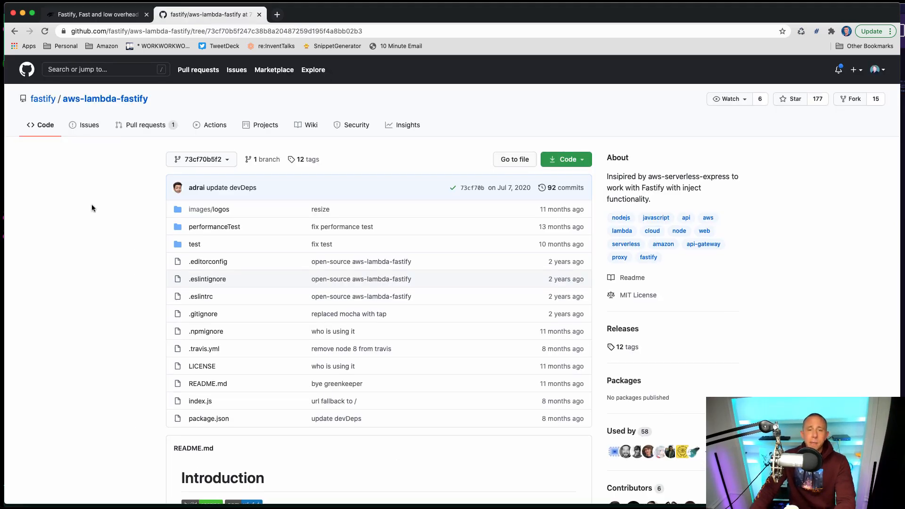
scroll("down", 3)
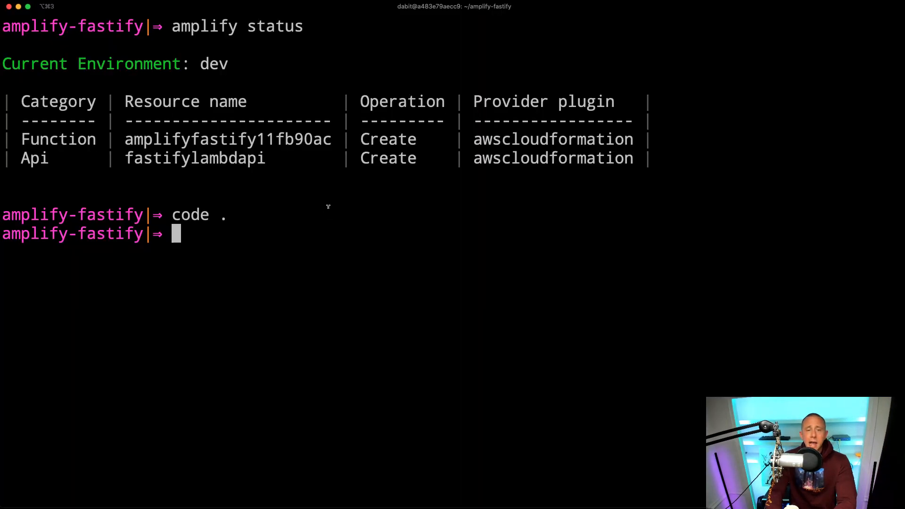
Step: In the amplifyfastify11fb90ac src folder, yarn add aws-lambda-fastify and fastify
type("cd amplify/backend/")
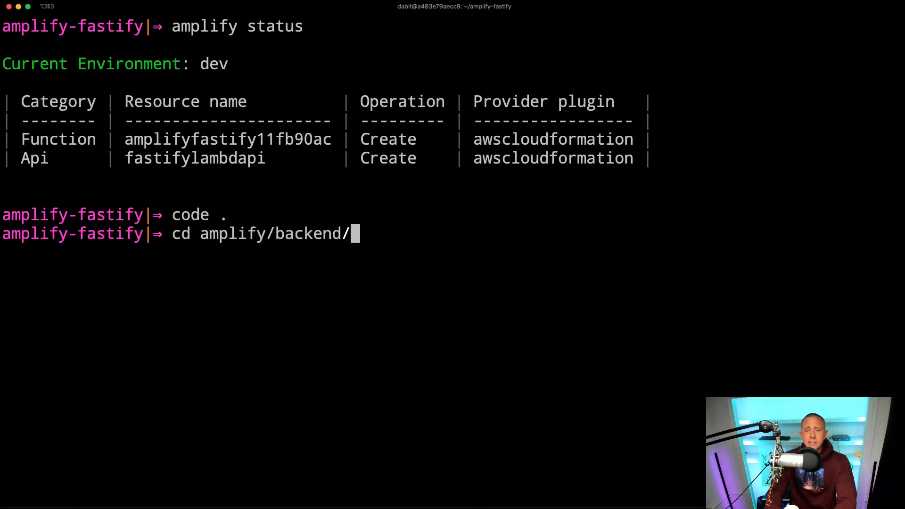
type("function/")
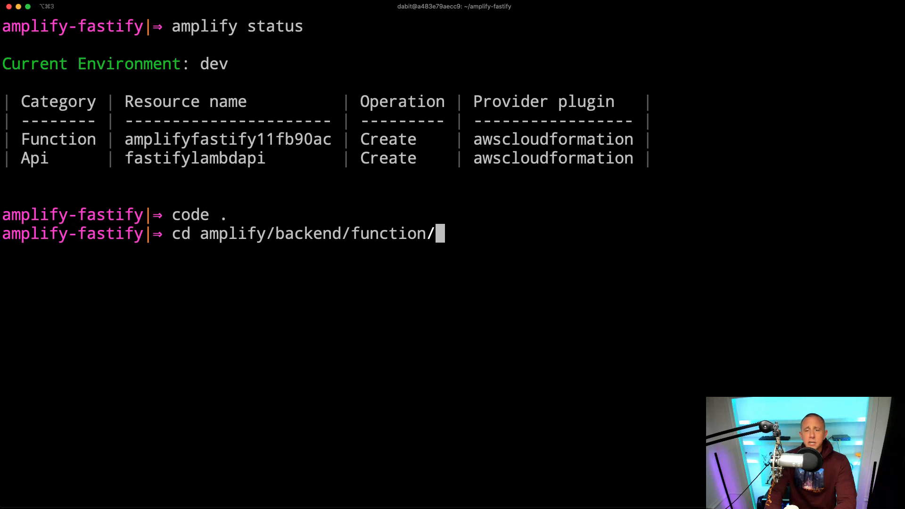
type("amplifyfastify11fb90ac/src")
type("ls")
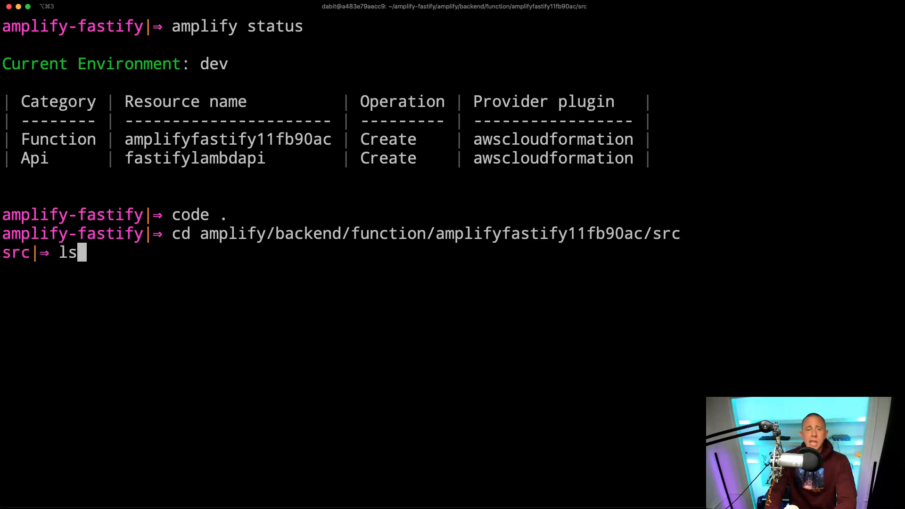
key("Enter")
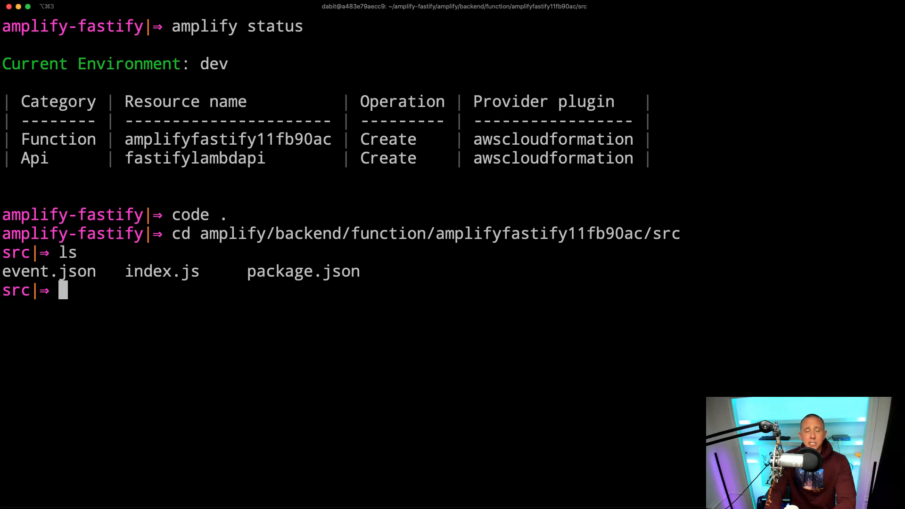
type("yarn add a")
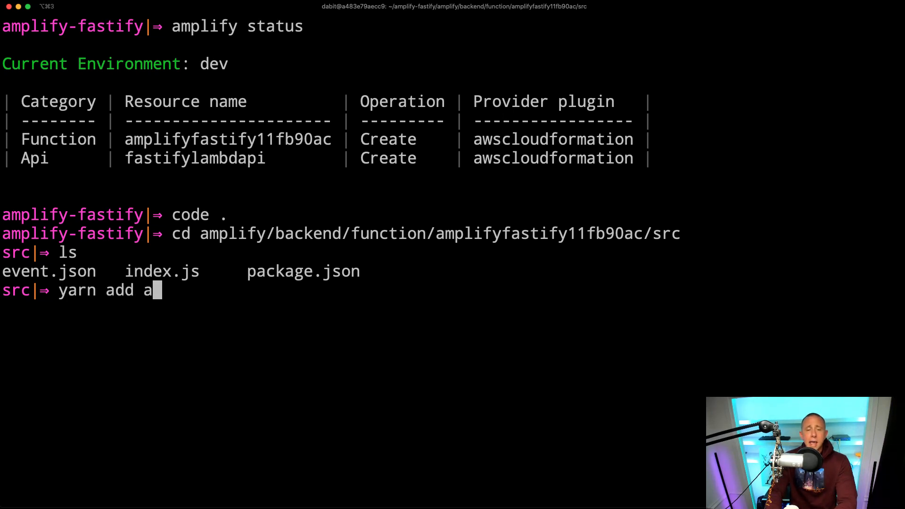
type("ws-lambda-fastify")
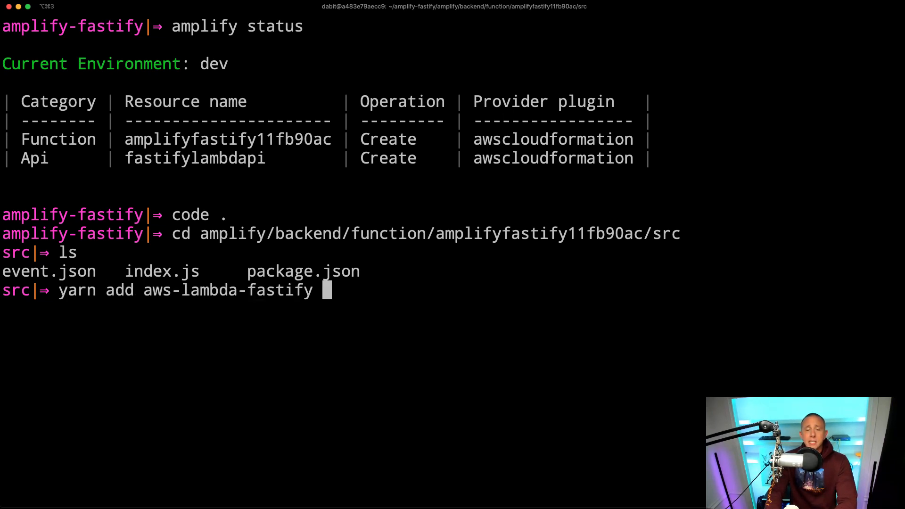
type("fastif")
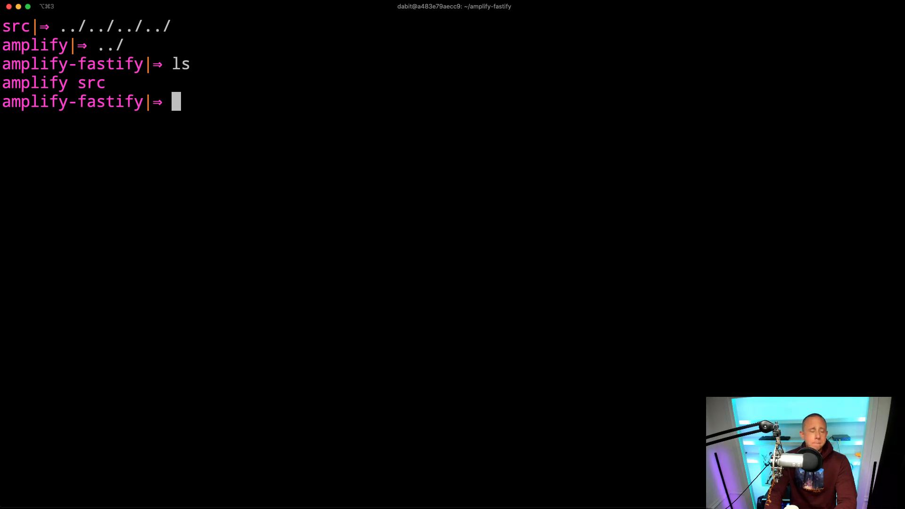
mouse_move(329, 212)
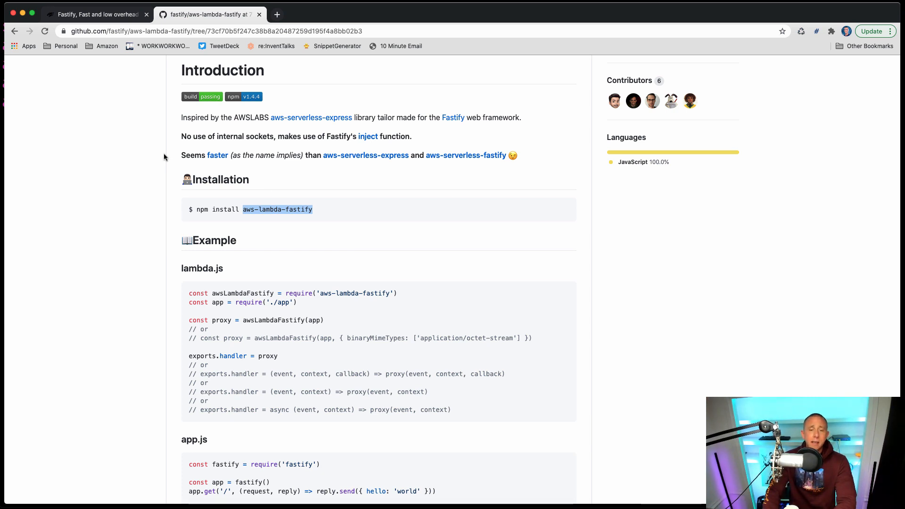
mouse_move(64, 312)
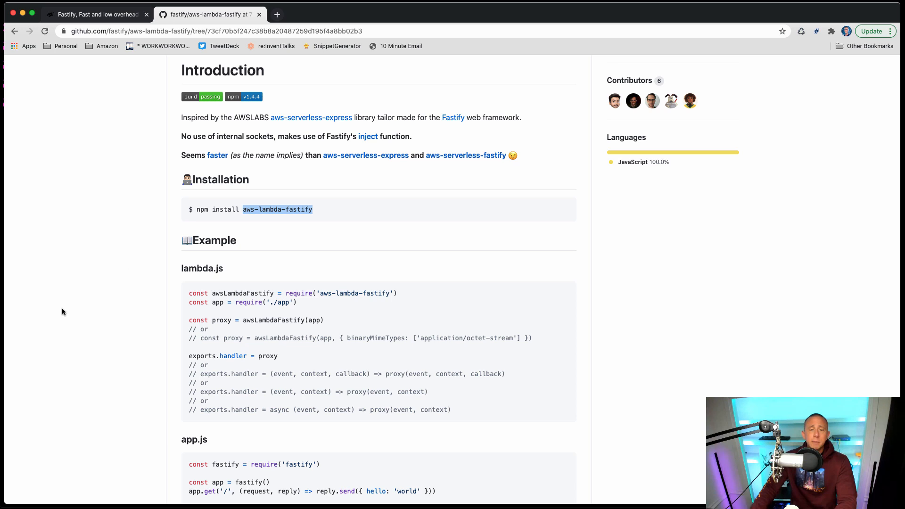
Step: Scroll the README to the usage examples and select the lambda.js snippet
scroll("down", 3)
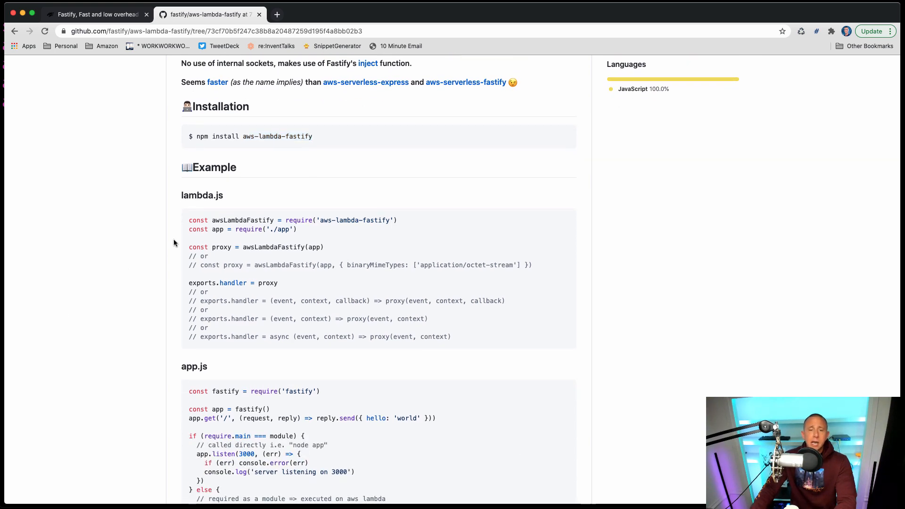
scroll("down", 3)
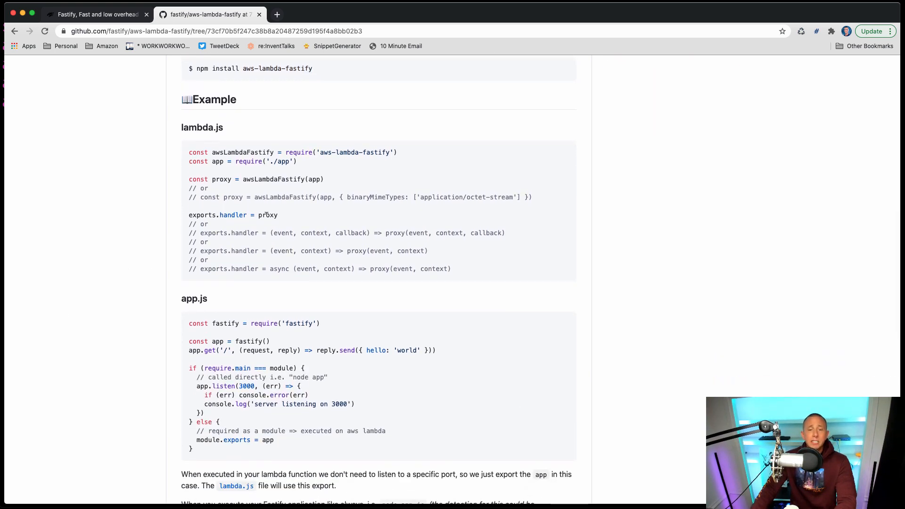
left_click_drag(188, 151, 277, 215)
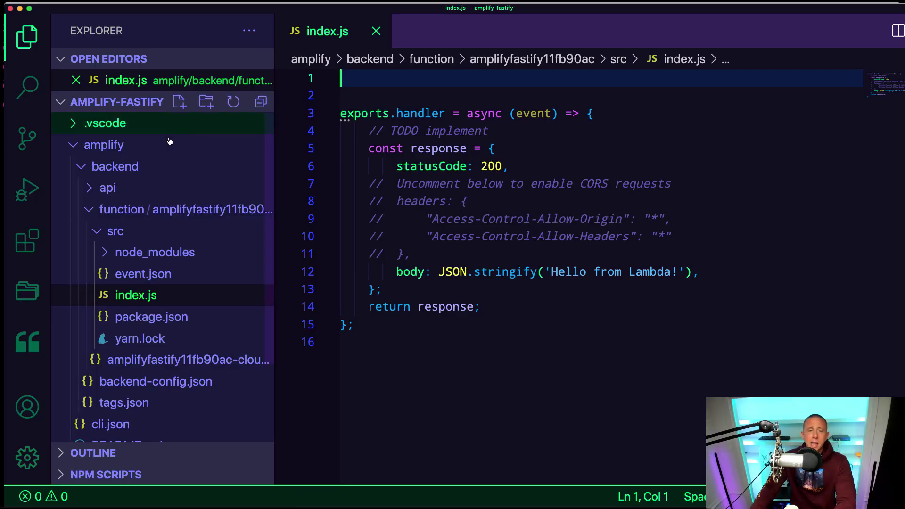
Step: Replace index.js with the lambda.js example exporting async (event, context) => proxy(event, context)
key("Cmd+a")
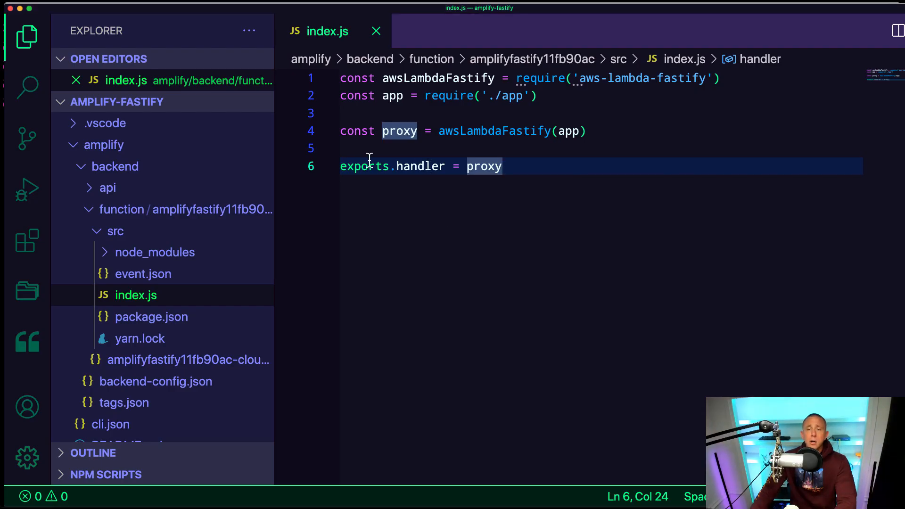
type("async (event, context) => proxy(event, context)")
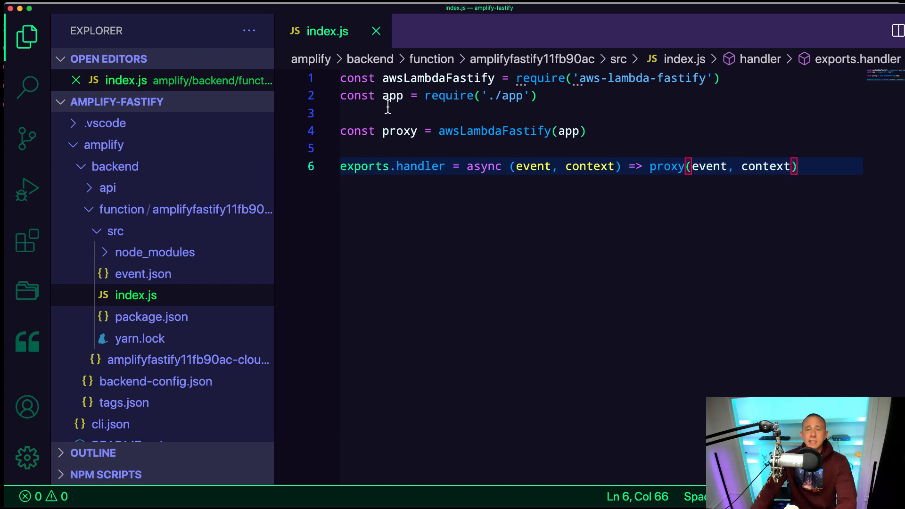
left_click(482, 166)
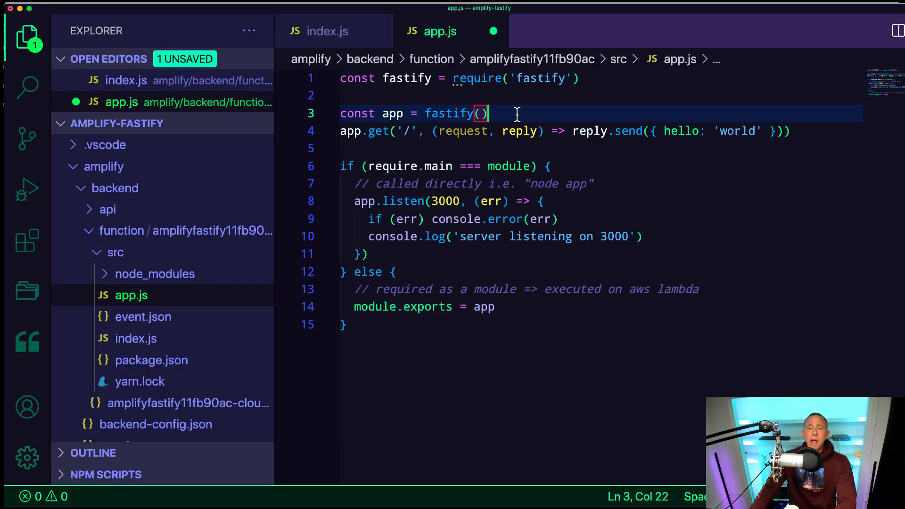
Step: Make app.js's GET /hello route an async handler replying { hello: 'world' }
key("Enter")
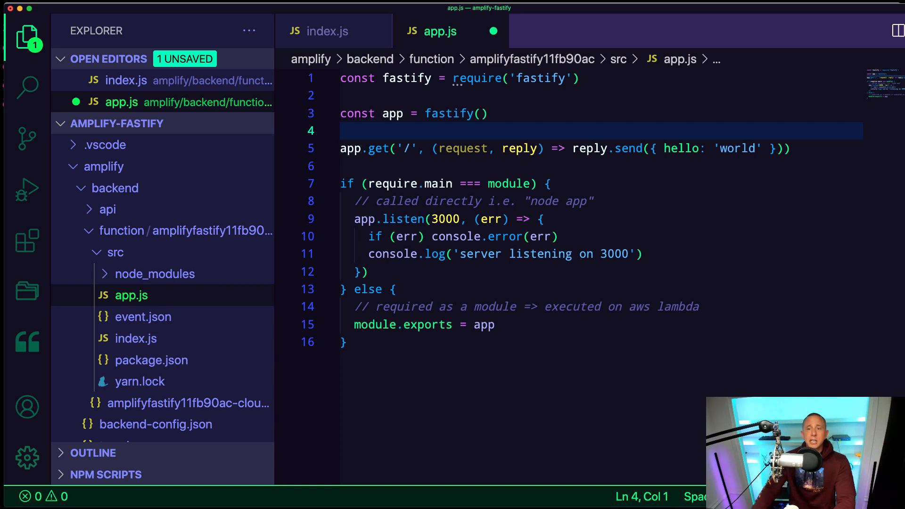
mouse_move(559, 149)
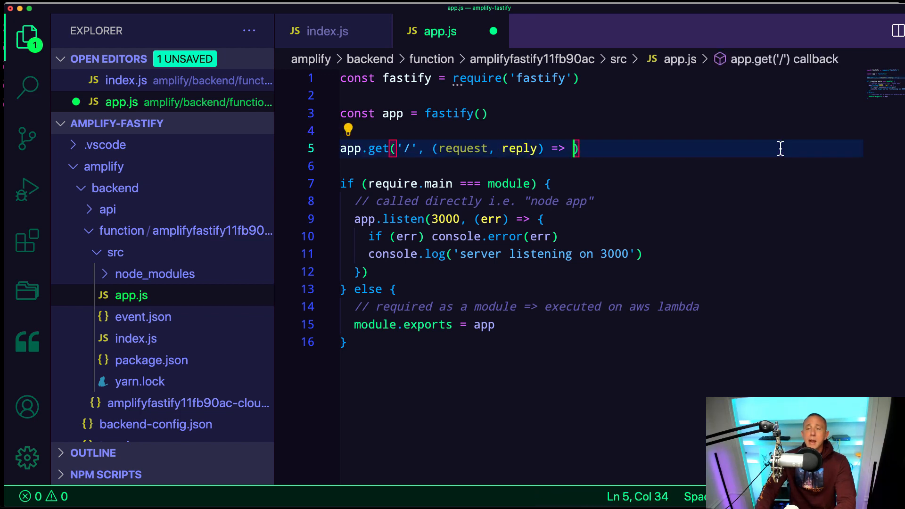
type("{")
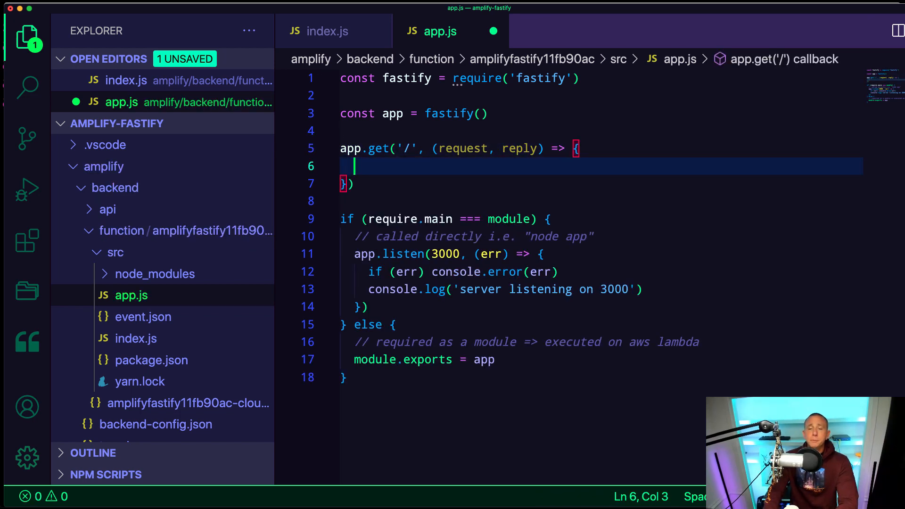
type("reply.send({ hello: 'world' })")
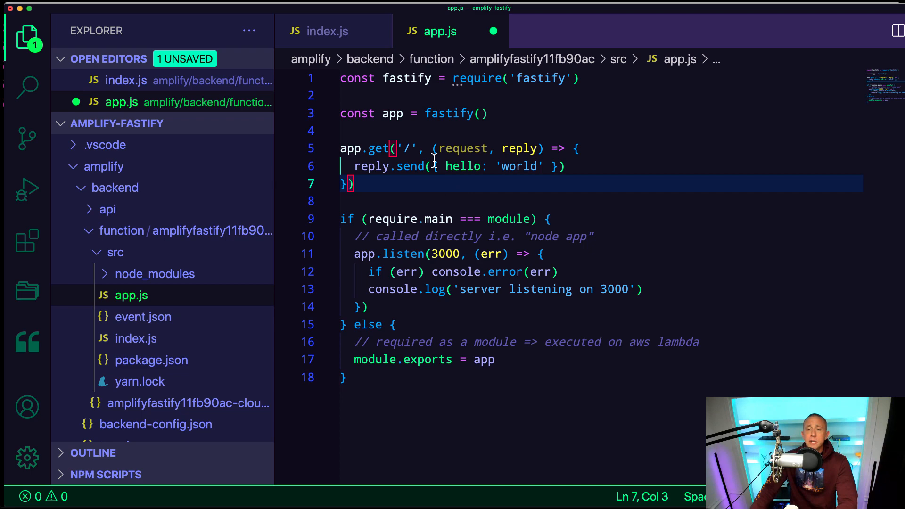
left_click(430, 148)
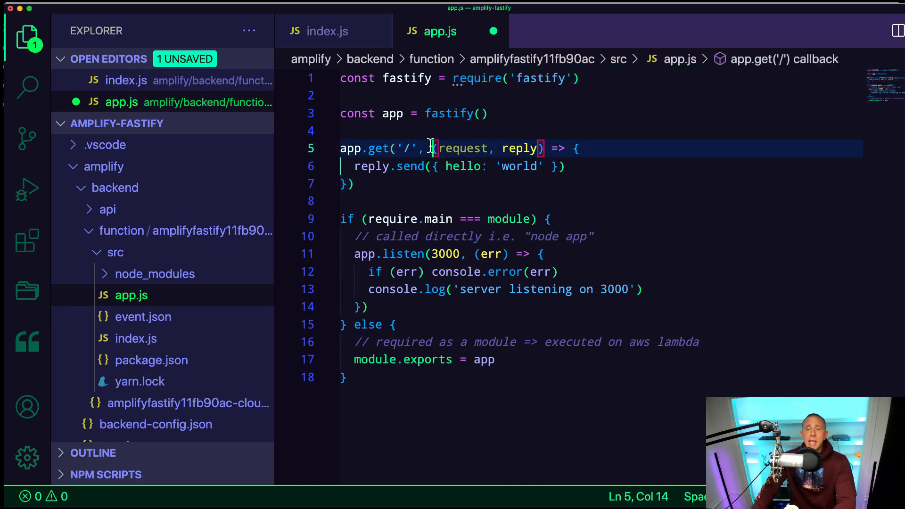
type("async")
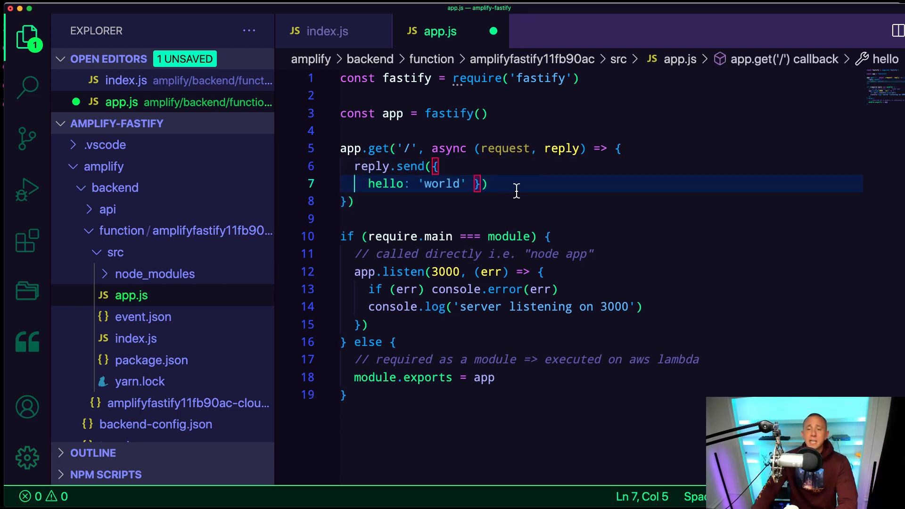
key("Enter")
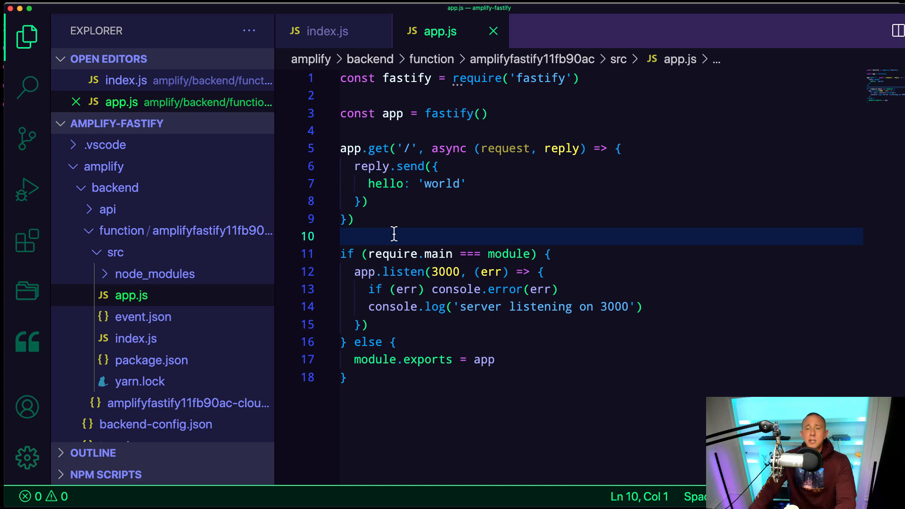
mouse_move(378, 151)
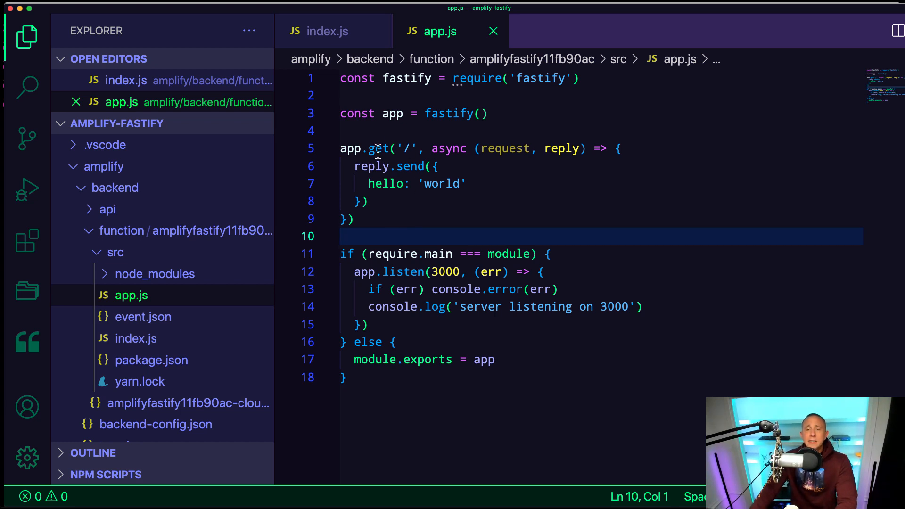
left_click(409, 148)
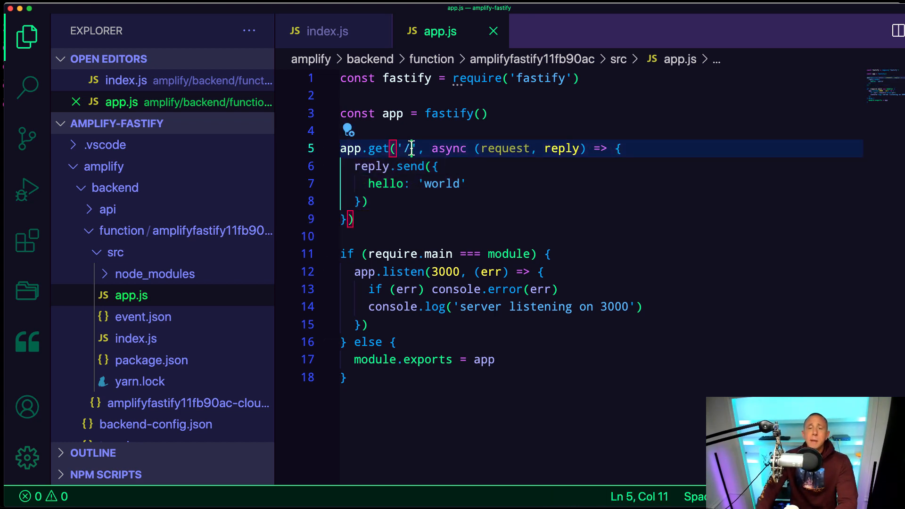
type("hello")
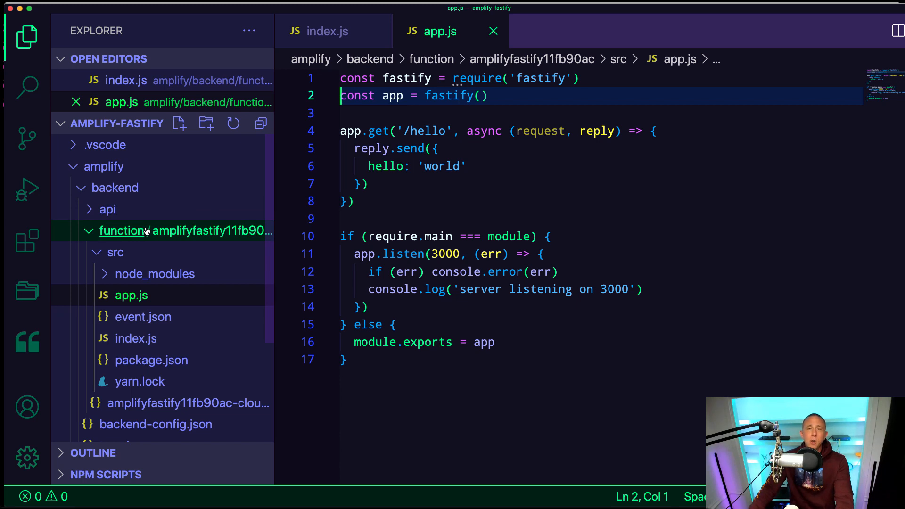
mouse_move(146, 231)
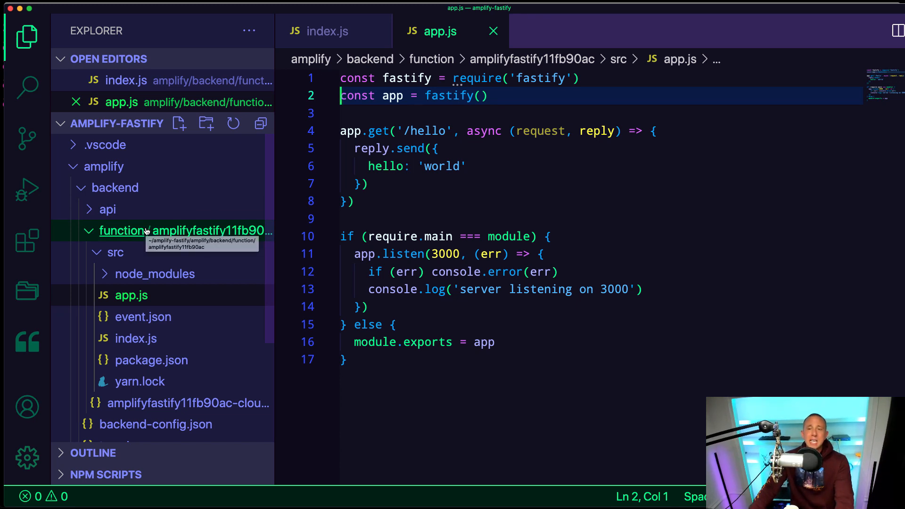
mouse_move(116, 253)
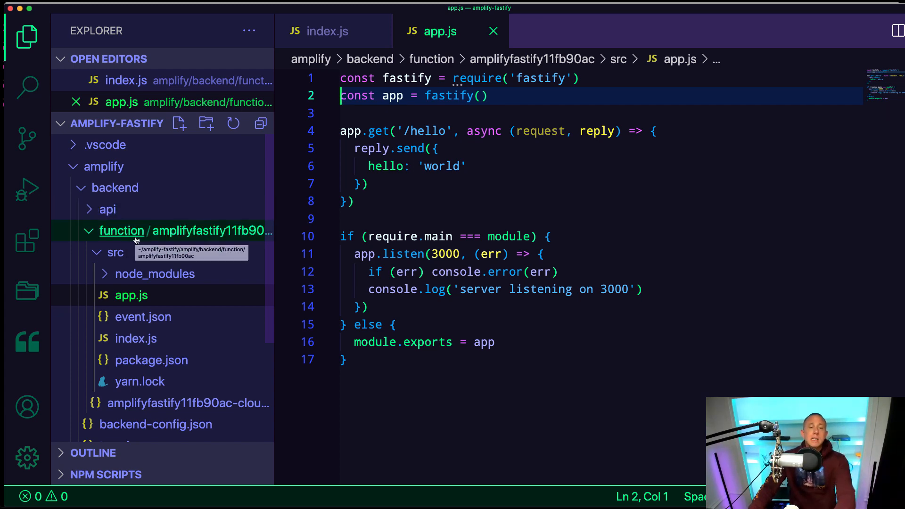
Step: In the function's CloudFormation template, add "MemorySize": "1536" after the Runtime line
left_click(188, 424)
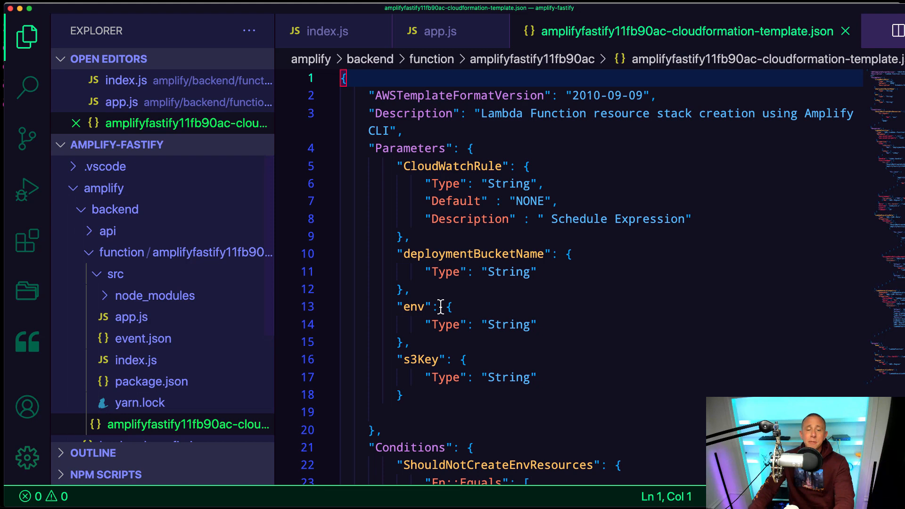
scroll("down", 3)
type("r")
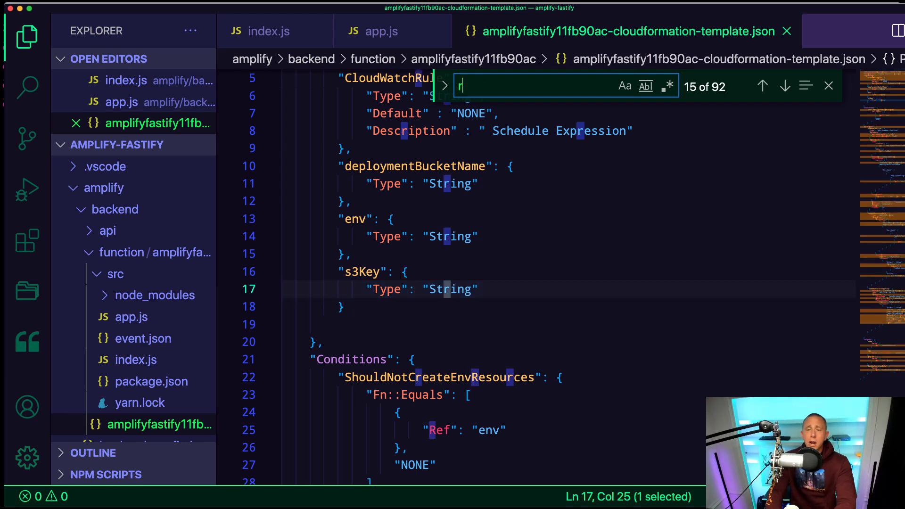
type("untim")
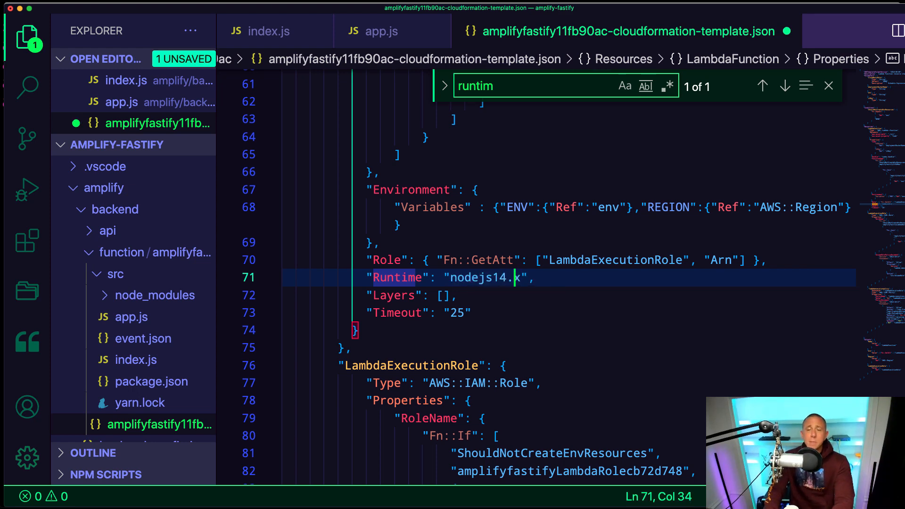
key("Enter")
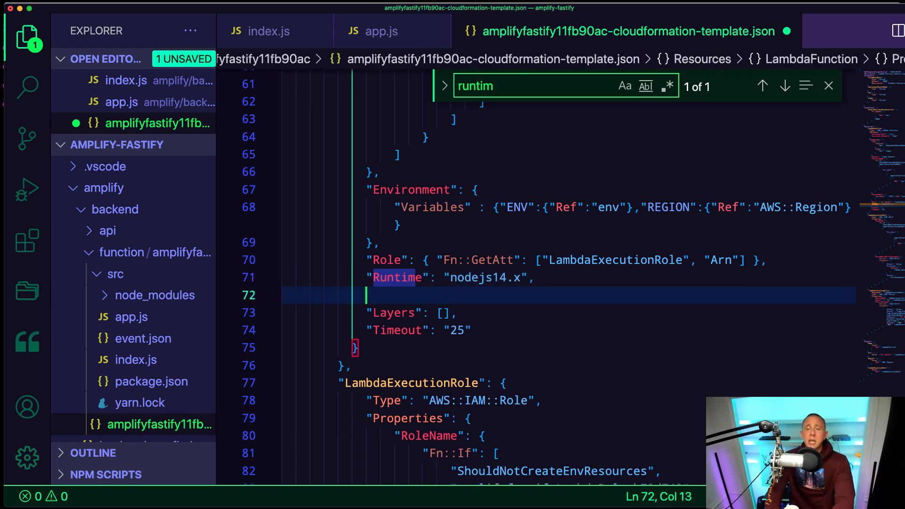
type("\"M")
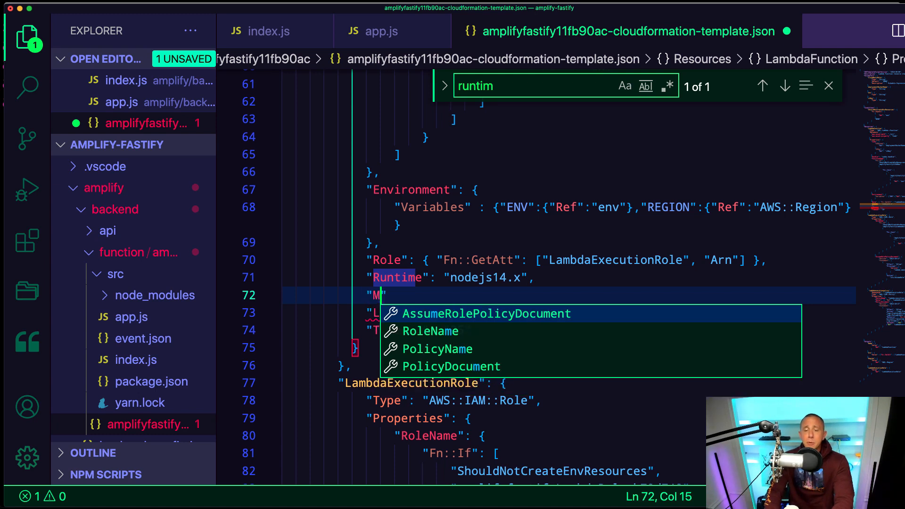
type("emory")
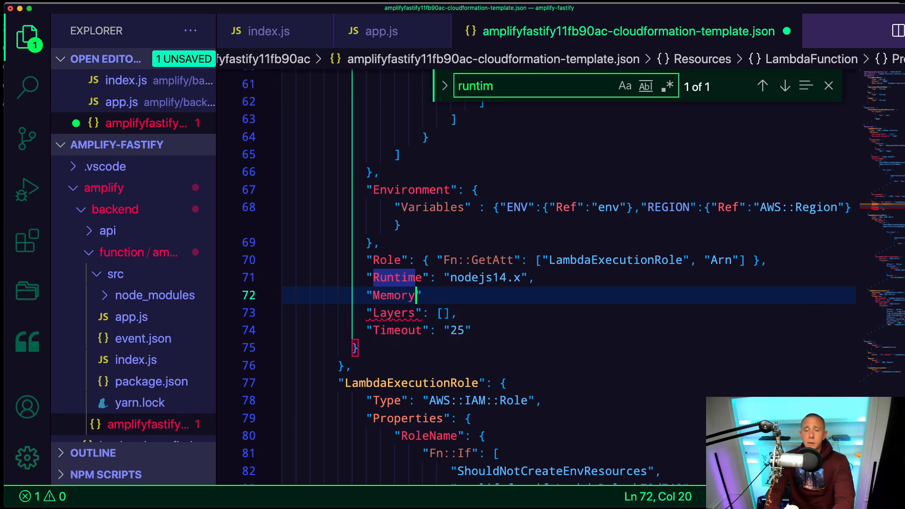
type("Size\":")
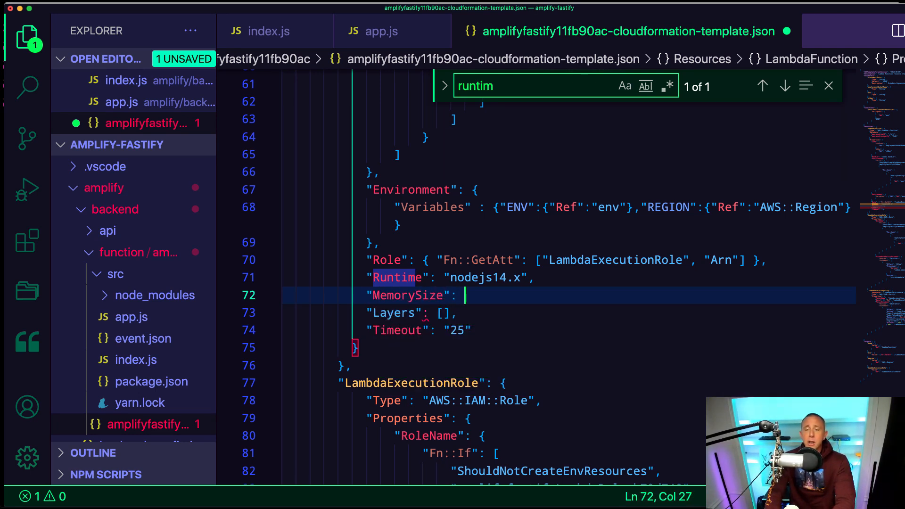
type("\"\",")
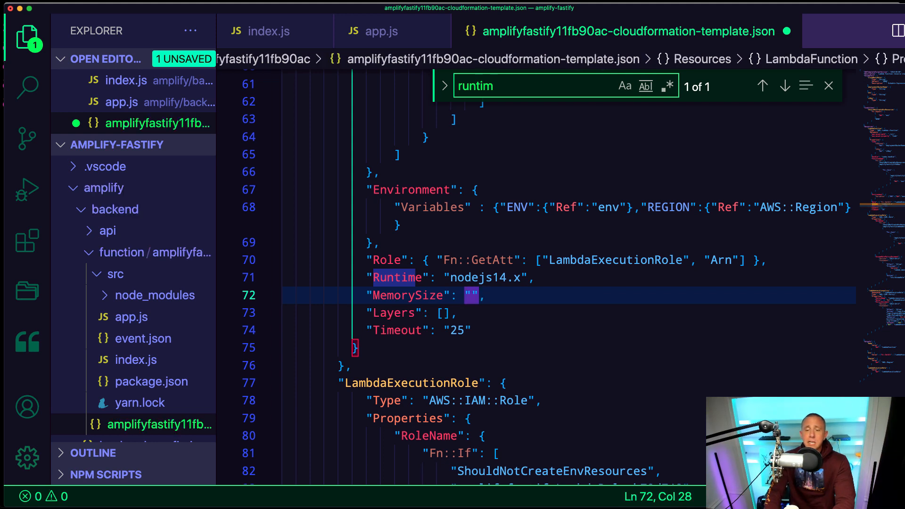
type("153")
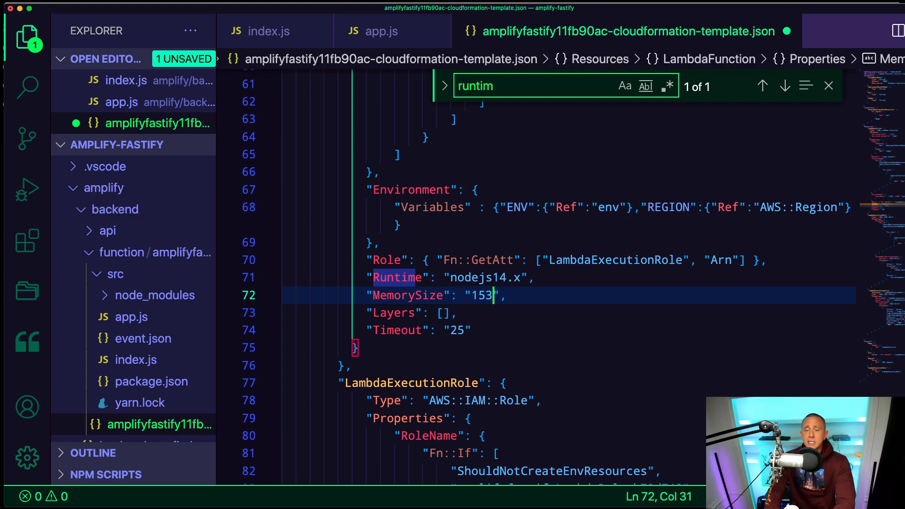
type("6")
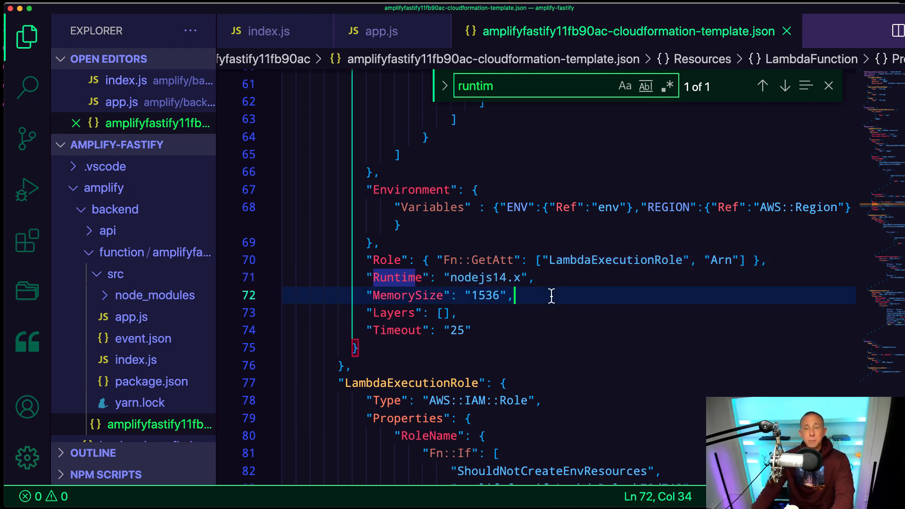
mouse_move(553, 300)
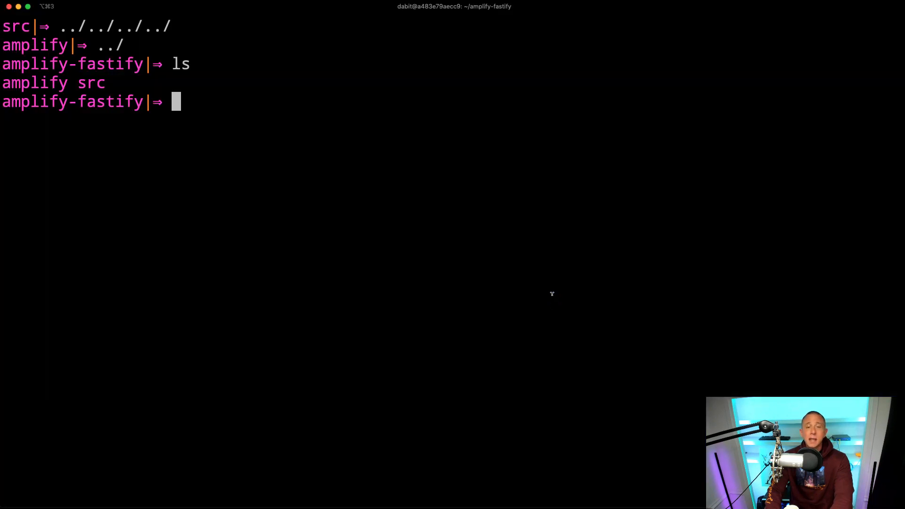
Step: Run 'amplify push --y' to deploy the updated backend to the cloud without prompts
type("amplify push -")
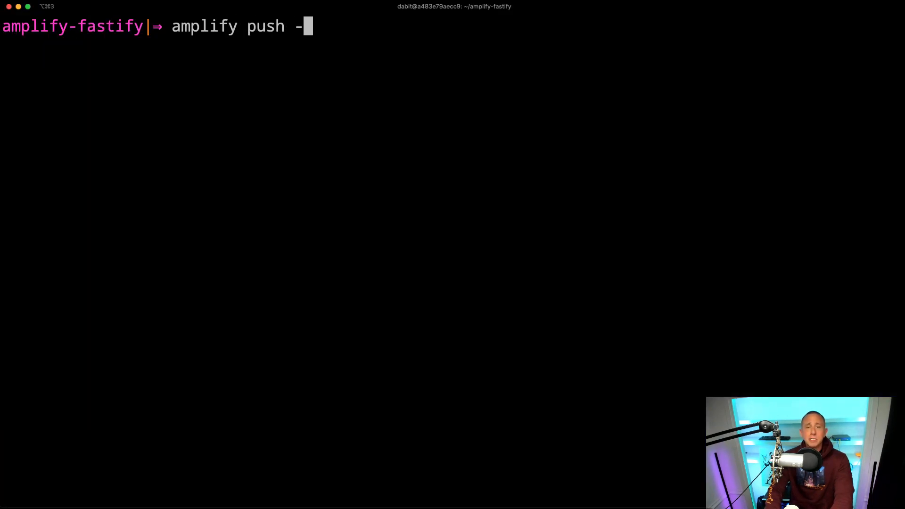
type("-y")
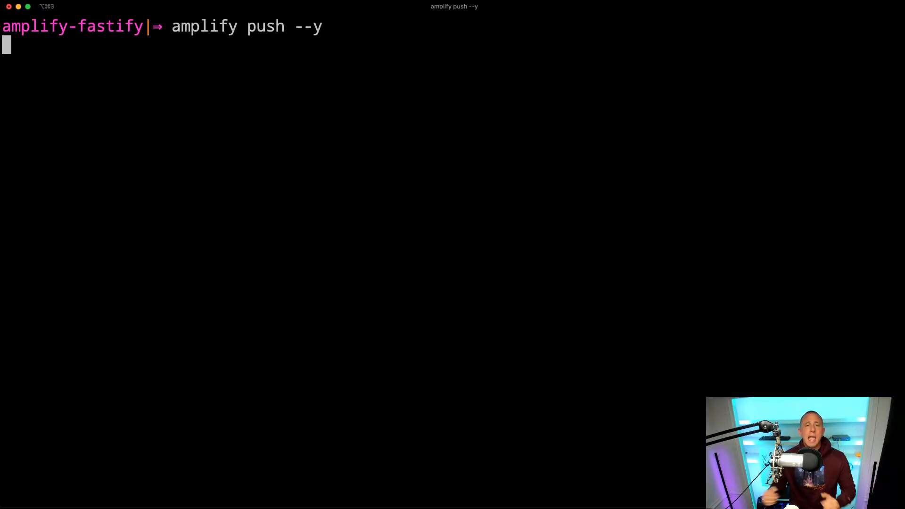
key("Return")
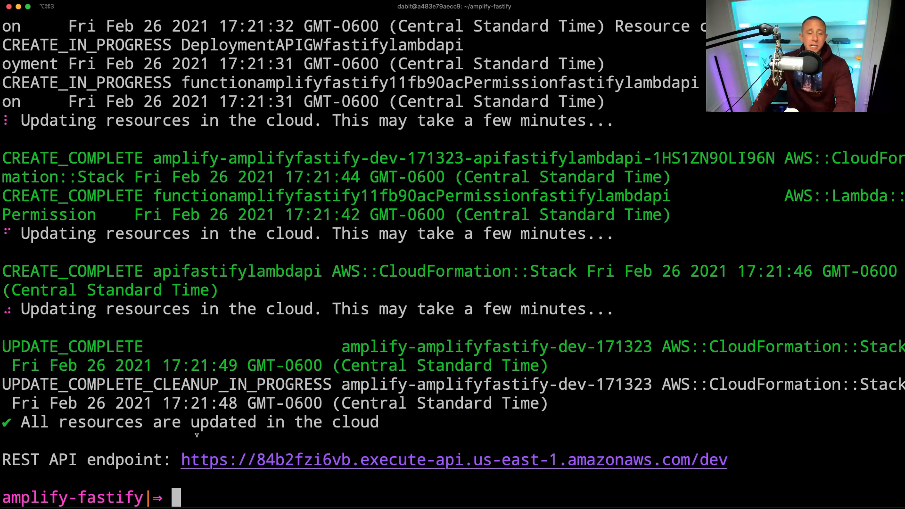
Step: Curl the deployed /dev/hello endpoint several times, confirming it returns {"hello":"world"}
left_click_drag(181, 460, 568, 459)
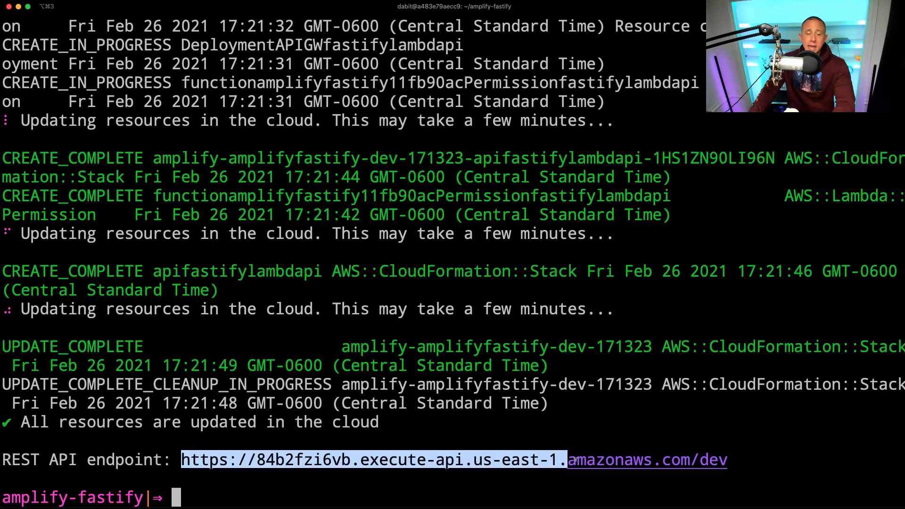
left_click_drag(567, 460, 727, 460)
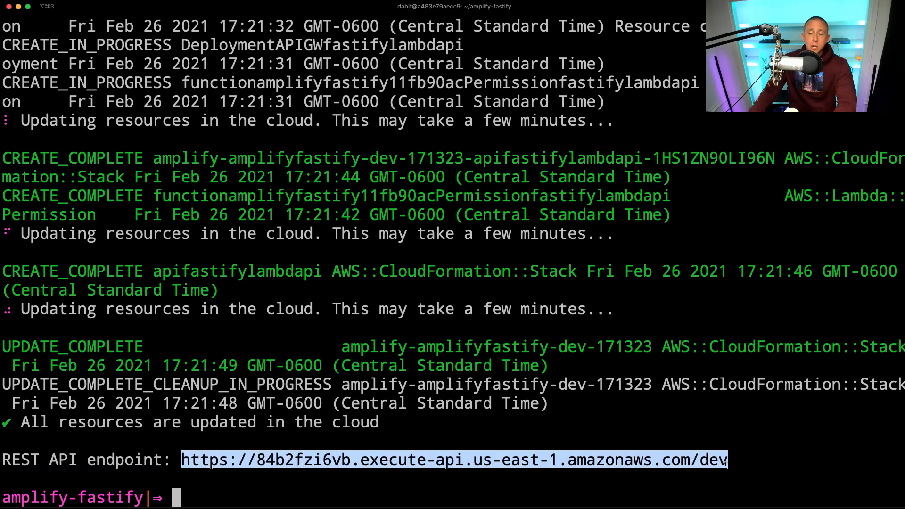
type("cu")
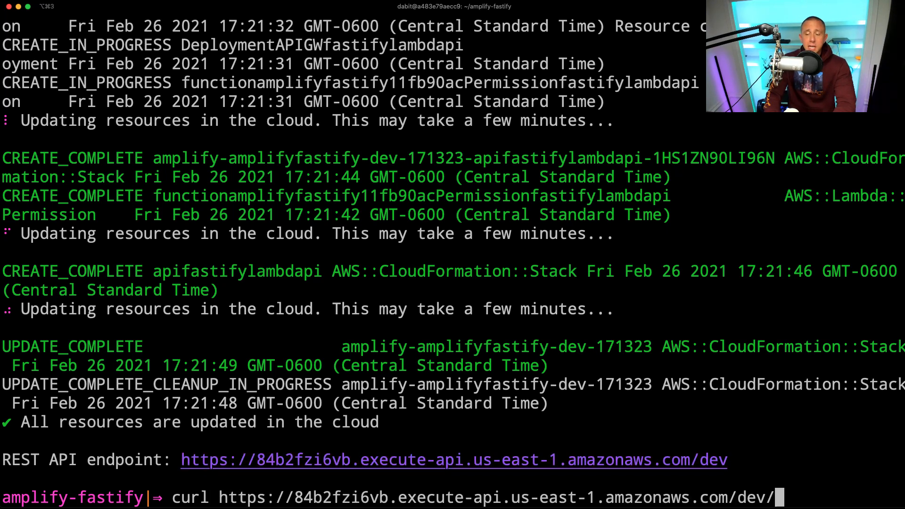
type("he")
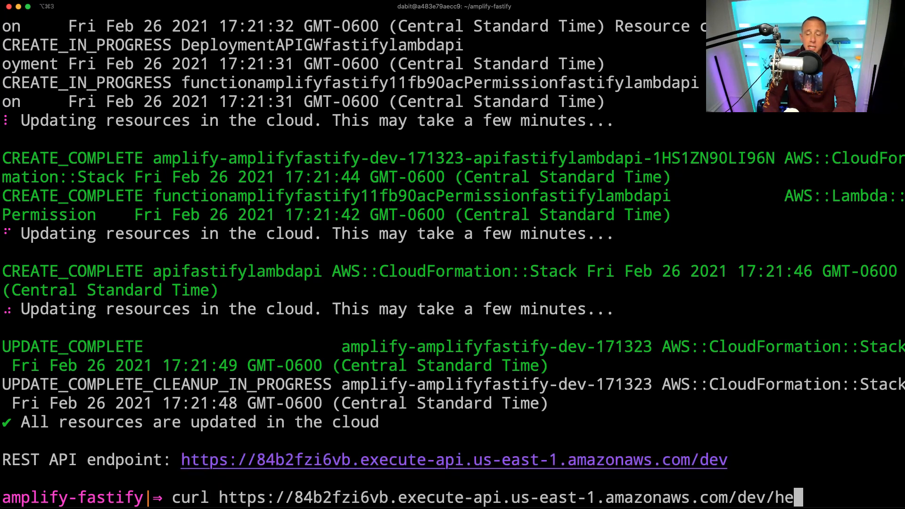
key("Enter")
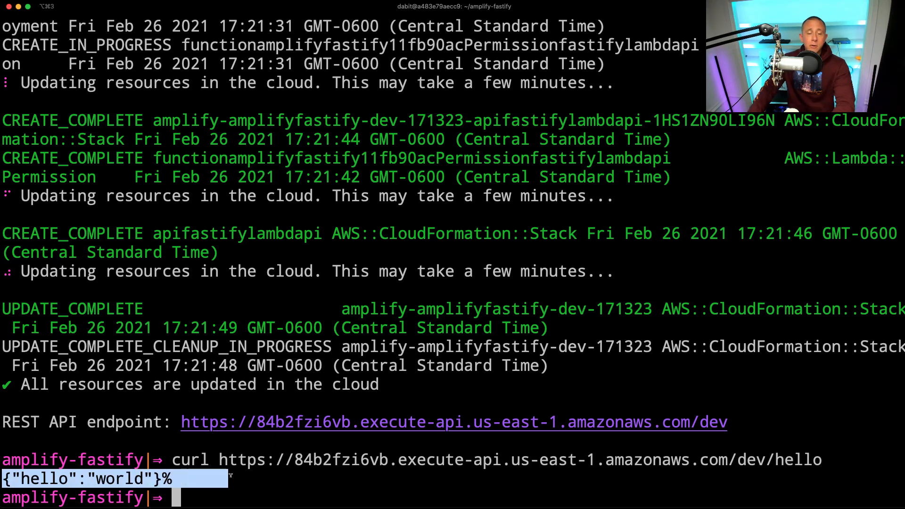
type("curl https://84b2fzi6vb.execute-api.us-east-1.amazonaws.com/dev/hello")
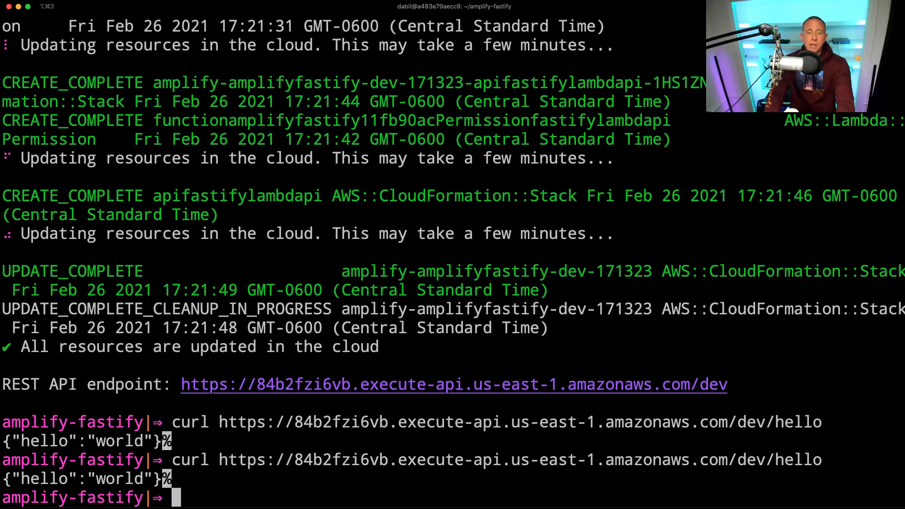
type("curl https://84b2fzi6vb.execute-api.us-east-1.amazonaws.com/dev/hello")
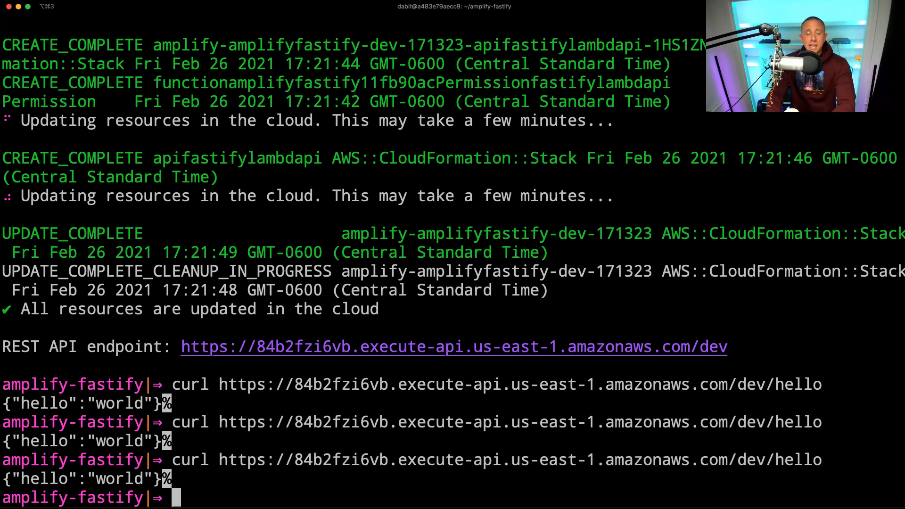
Step: Run 'amplify console' to open the dev environment in the AWS Amplify Console
type("amplify c")
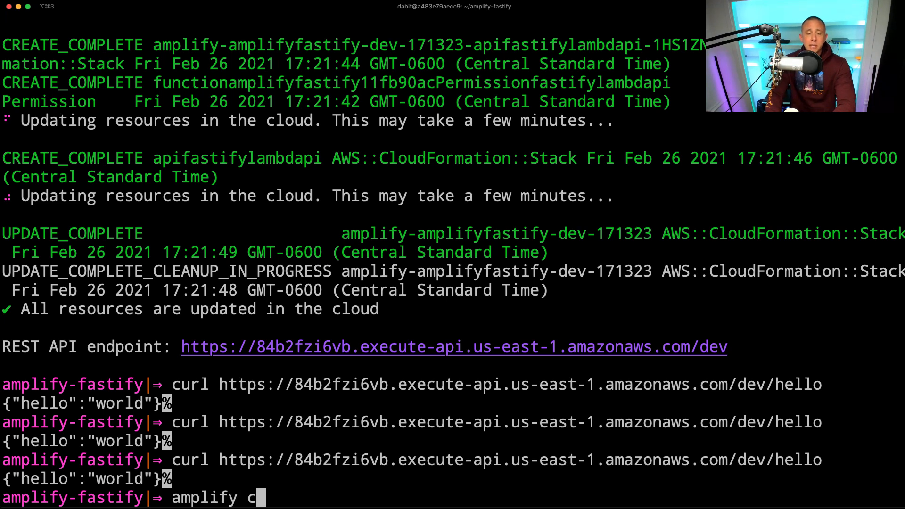
type("onsole")
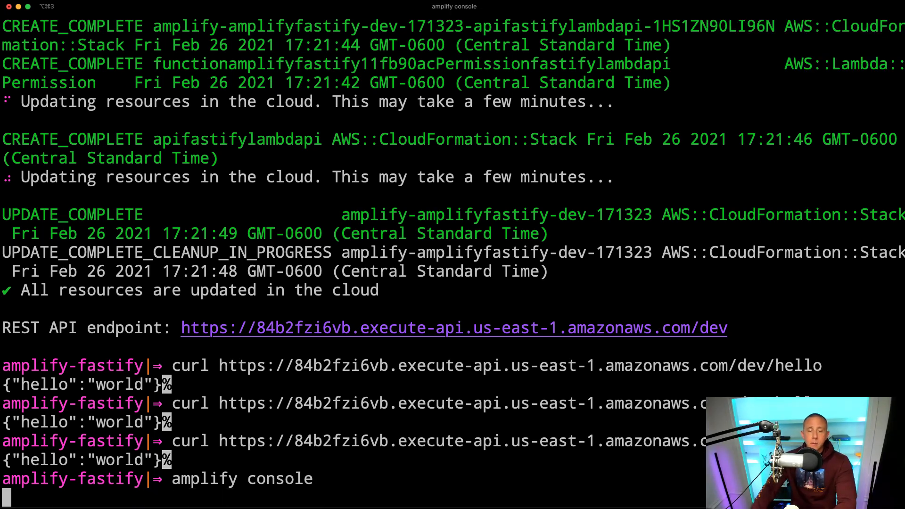
key("Enter")
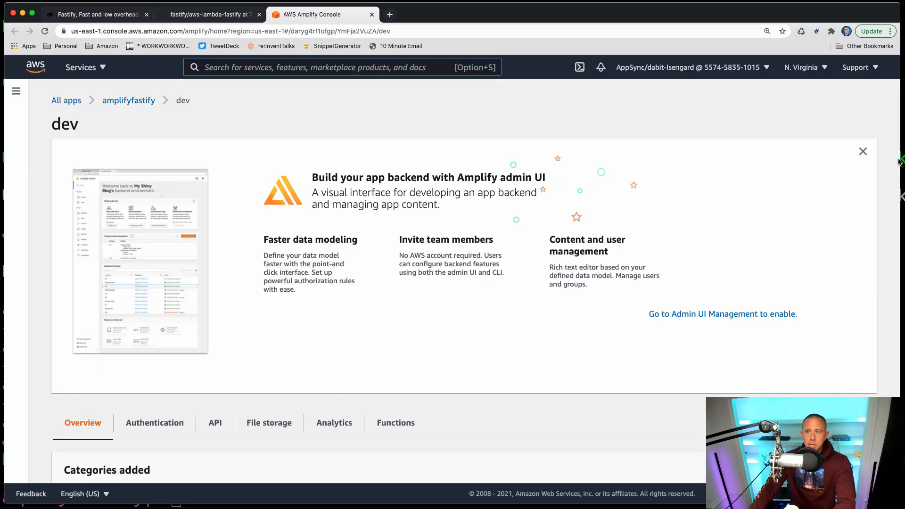
Step: Open the amplifyfastify11fb90ac-dev Lambda's Monitoring tab and view its logs in CloudWatch
left_click(862, 151)
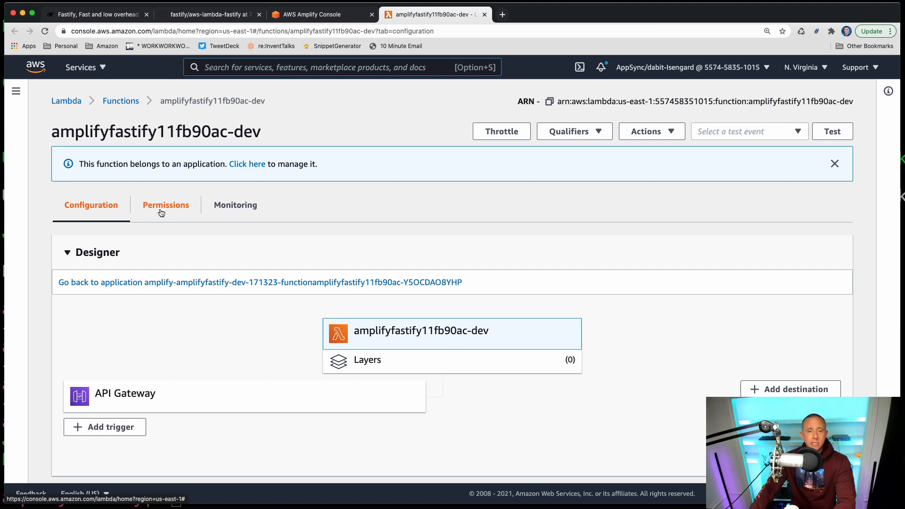
left_click(235, 205)
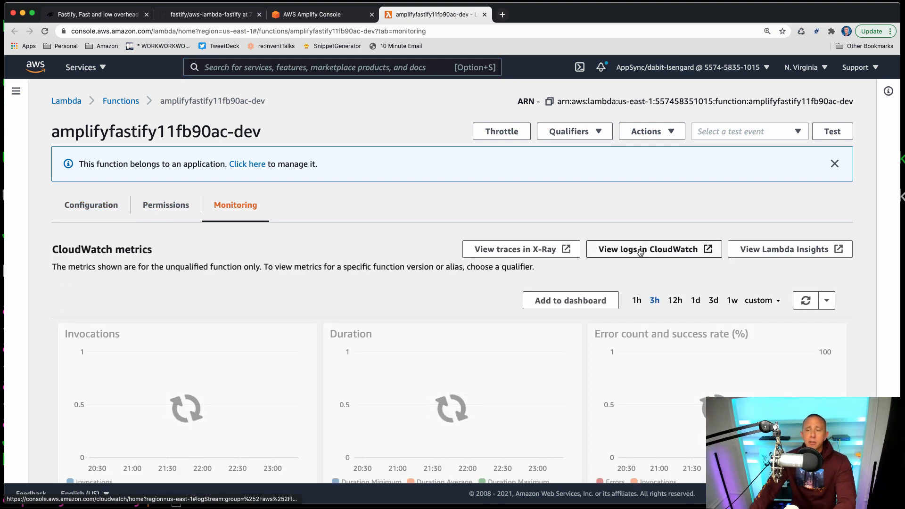
left_click(640, 249)
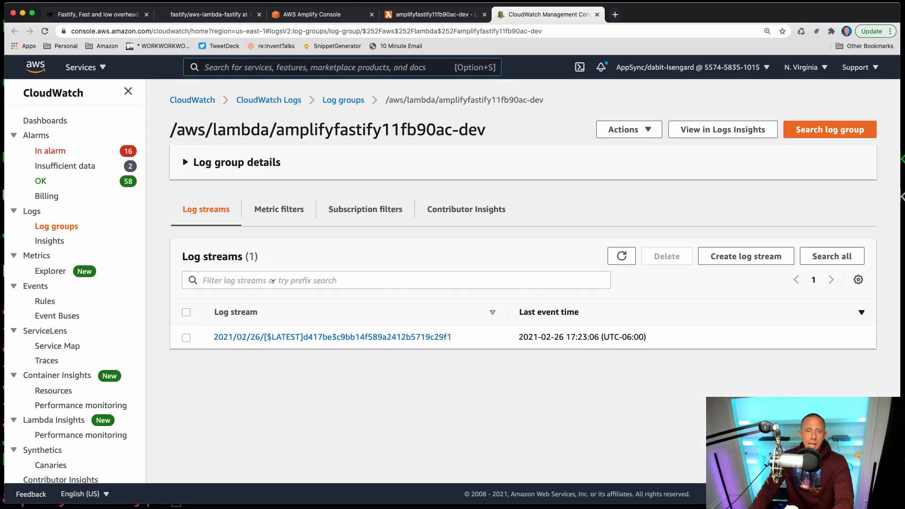
mouse_move(242, 341)
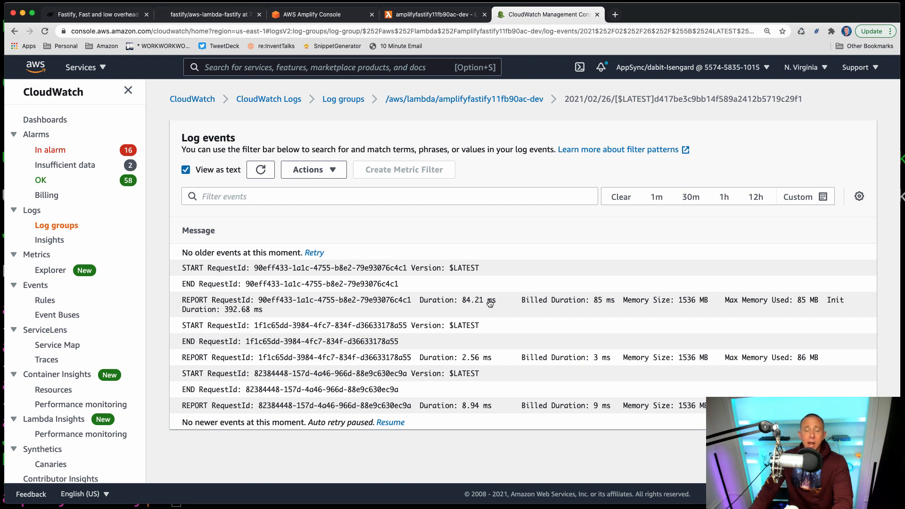
mouse_move(789, 291)
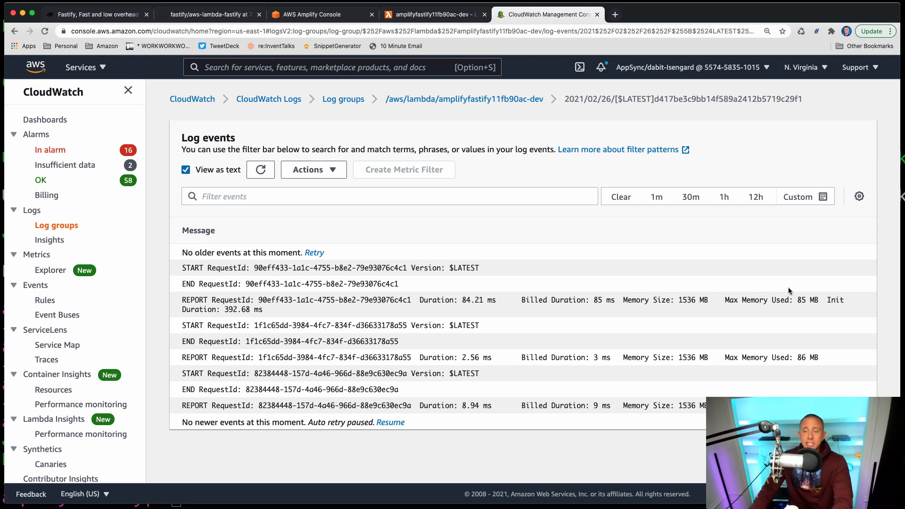
Step: Highlight the 392.68 ms init duration and the first request's 84.21 ms duration
double_click(836, 300)
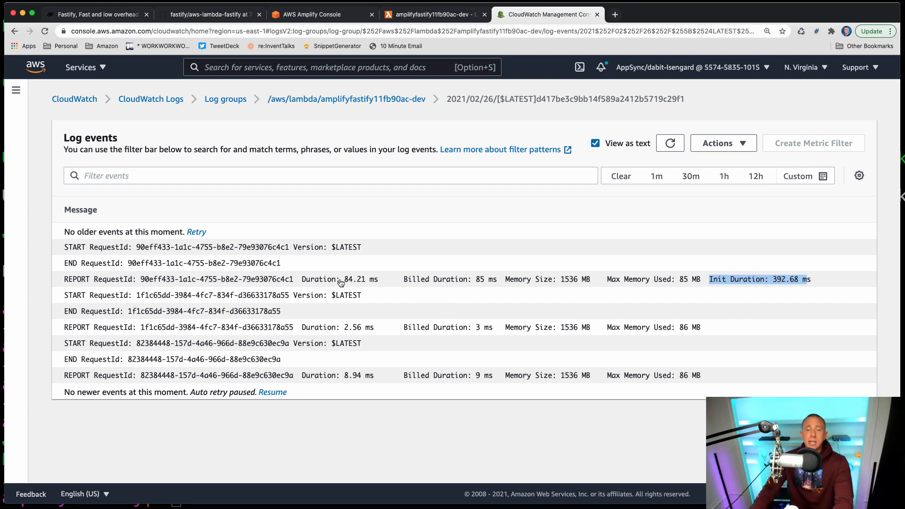
double_click(353, 279)
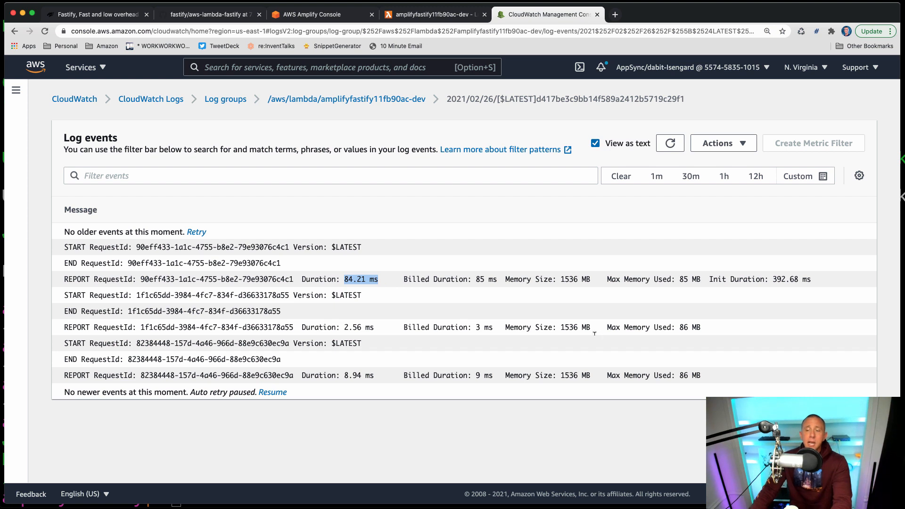
mouse_move(576, 323)
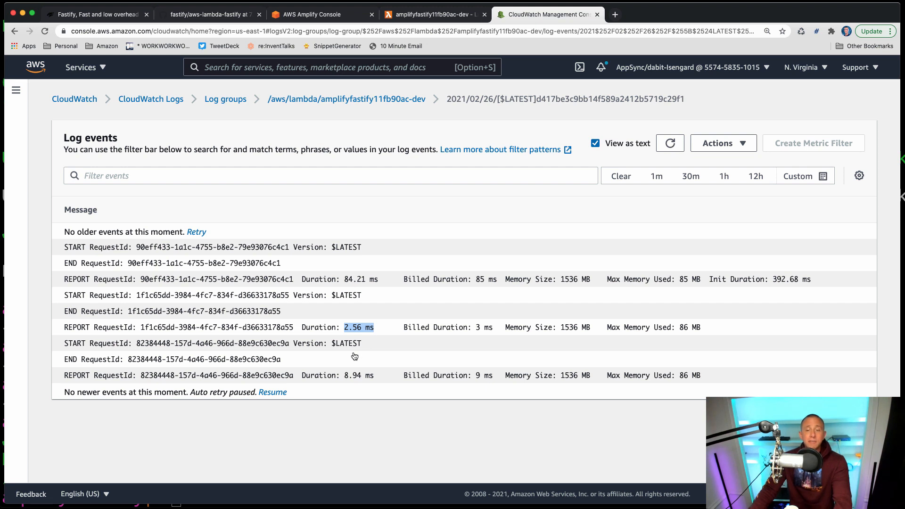
mouse_move(346, 381)
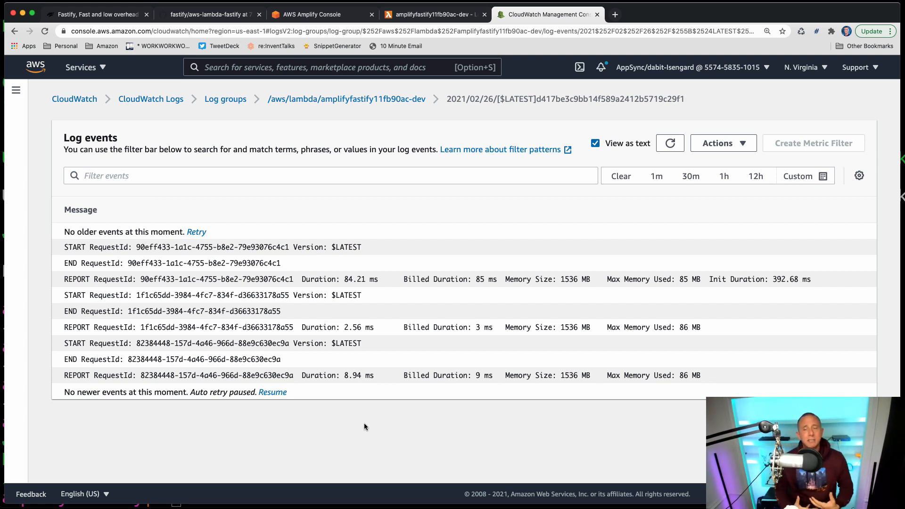
Step: Scroll the Lambda resource allocation deep-dive to its chart, then switch to aws-lambda-power-tuning
left_click(604, 14)
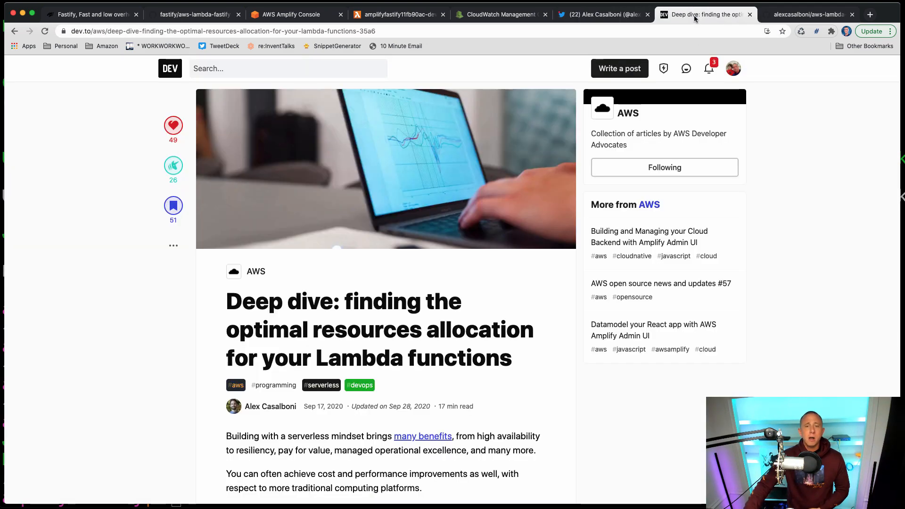
scroll("down", 3)
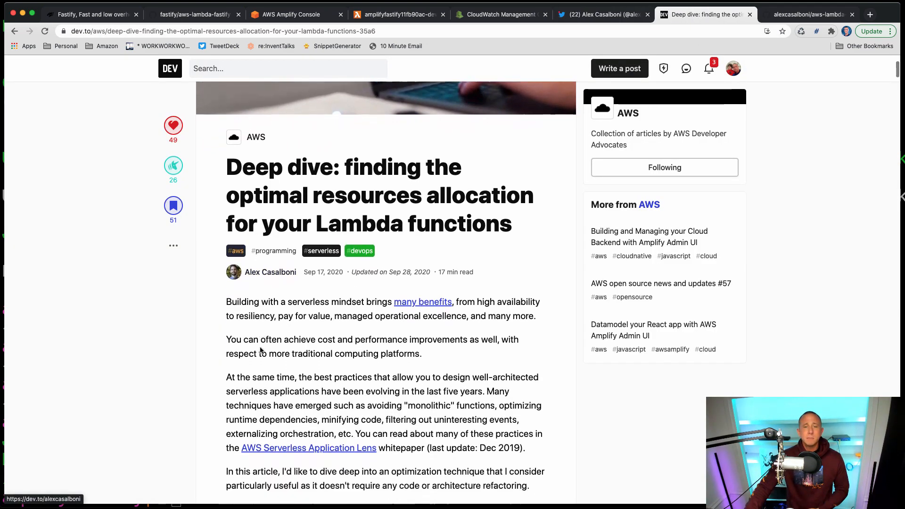
scroll("down", 3)
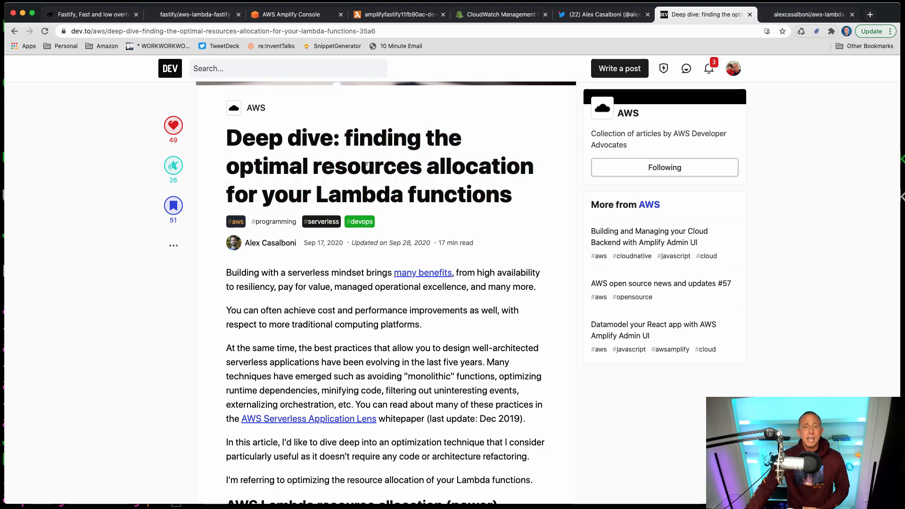
scroll("down", 3)
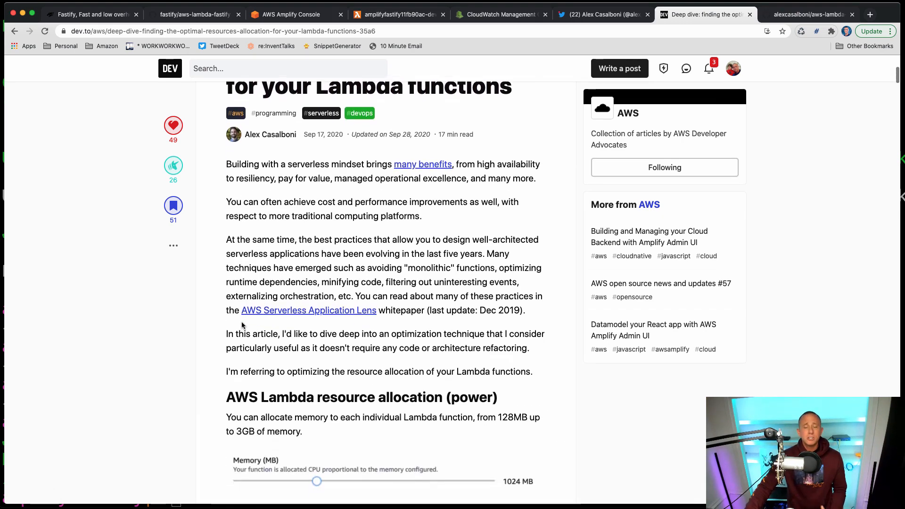
scroll("down", 3)
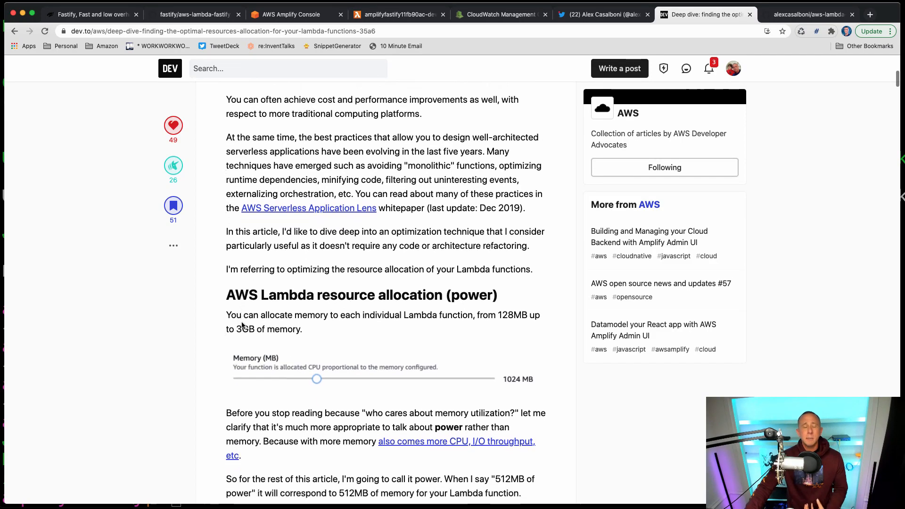
scroll("down", 3)
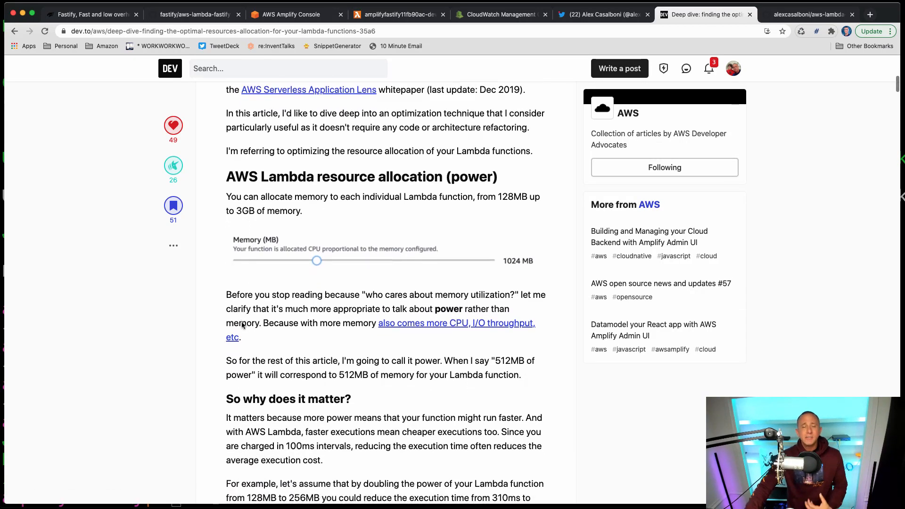
scroll("down", 3)
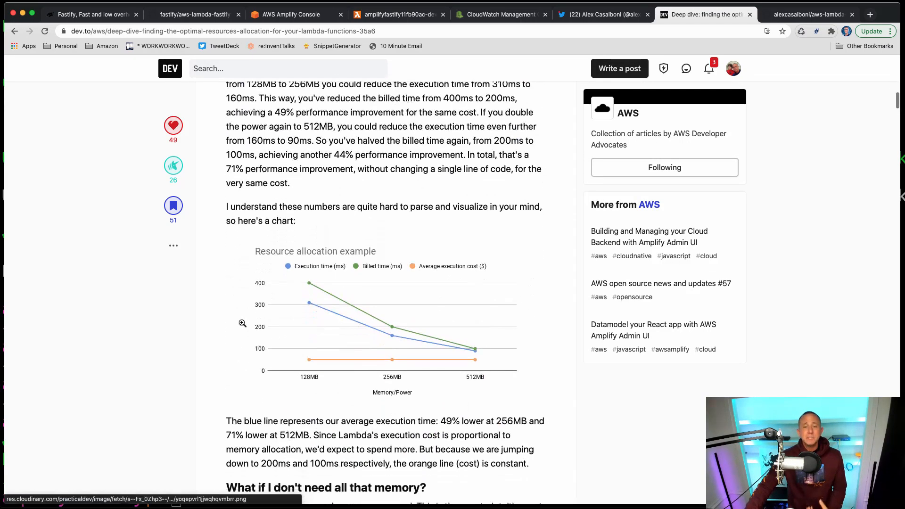
scroll("down", 3)
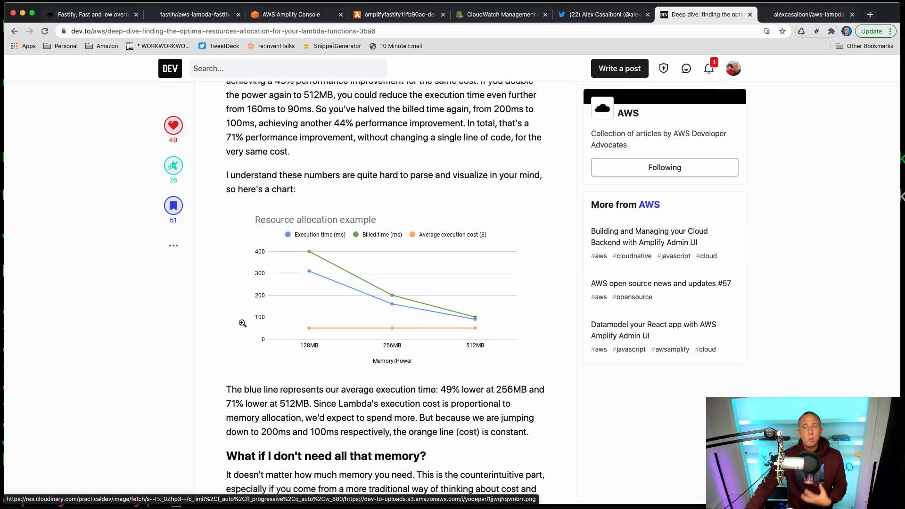
left_click(811, 15)
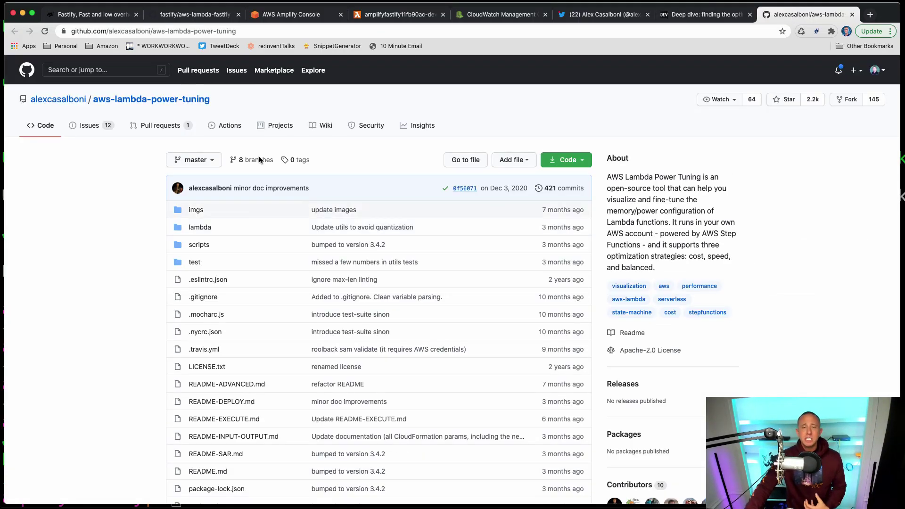
Step: Highlight 'can help you visualize and fine-tune the memory/power configuration' in the About text
scroll("down", 3)
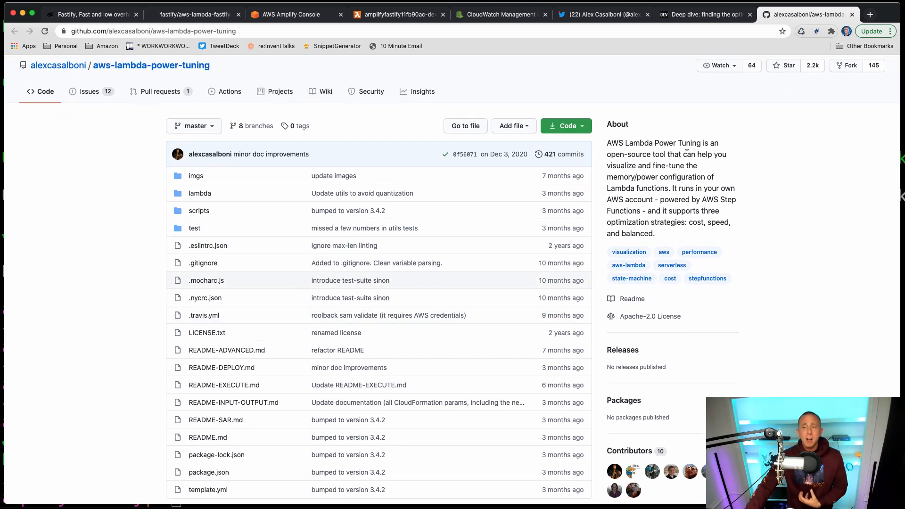
left_click_drag(681, 154, 697, 165)
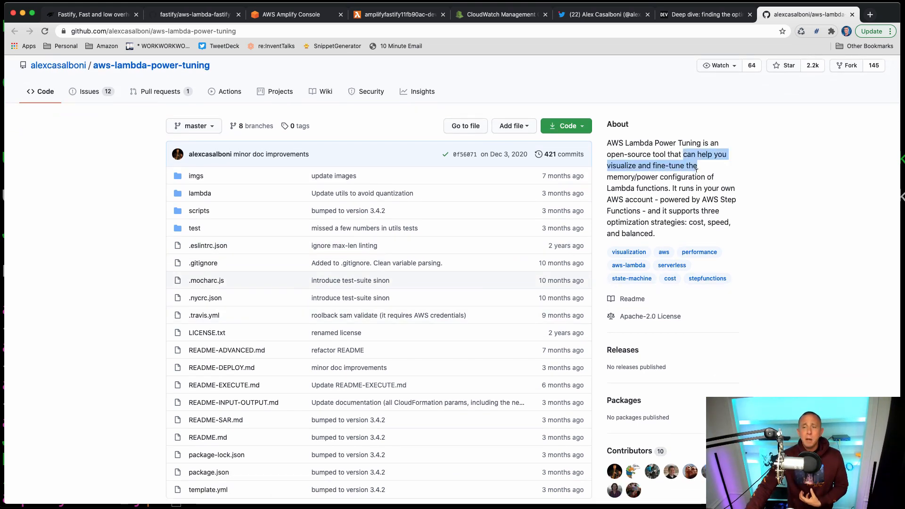
left_click_drag(696, 166, 679, 177)
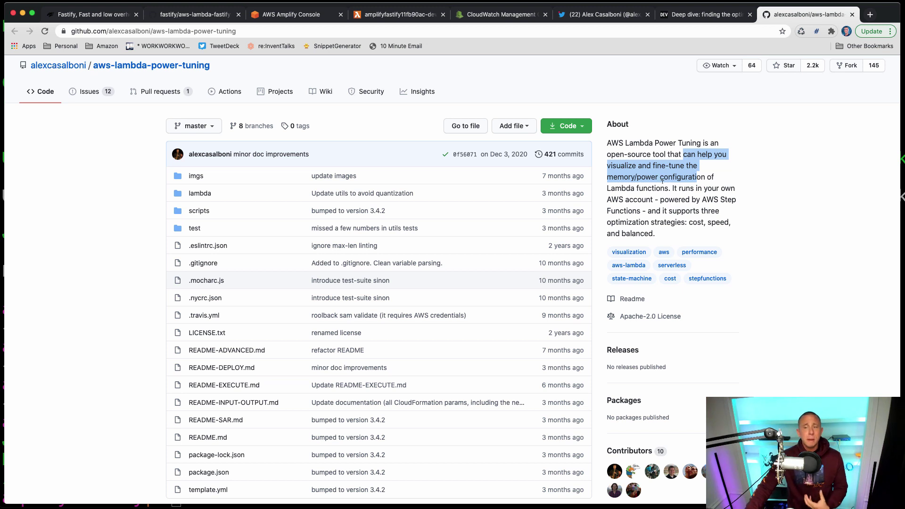